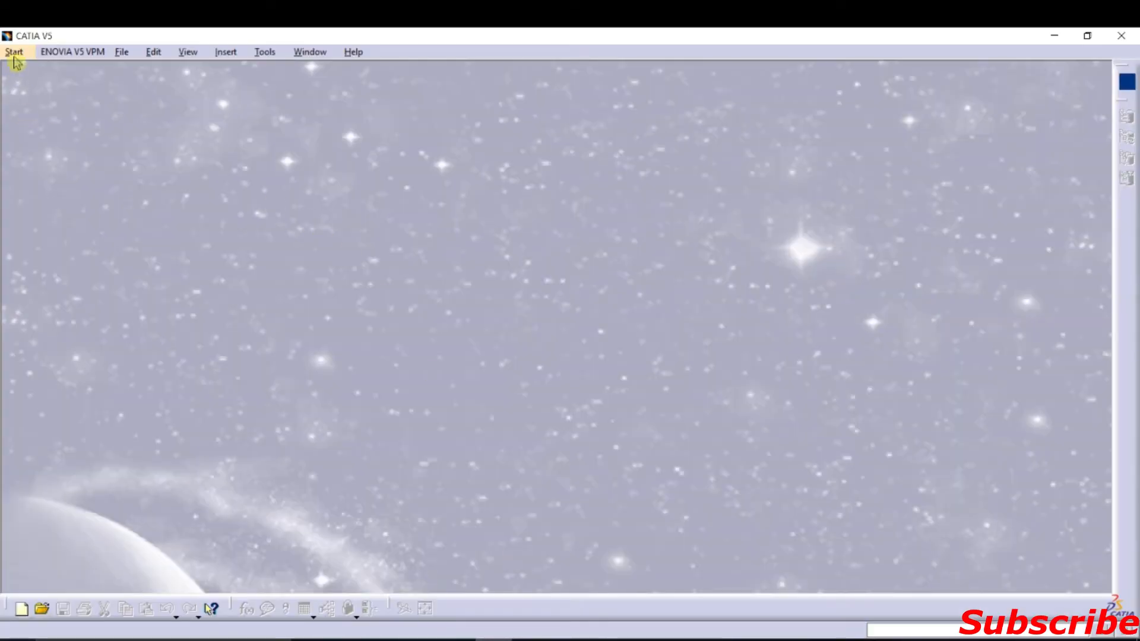
Step: Start a new Part Design document named 'Piston' from the Mechanical Design workbench
left_click(14, 51)
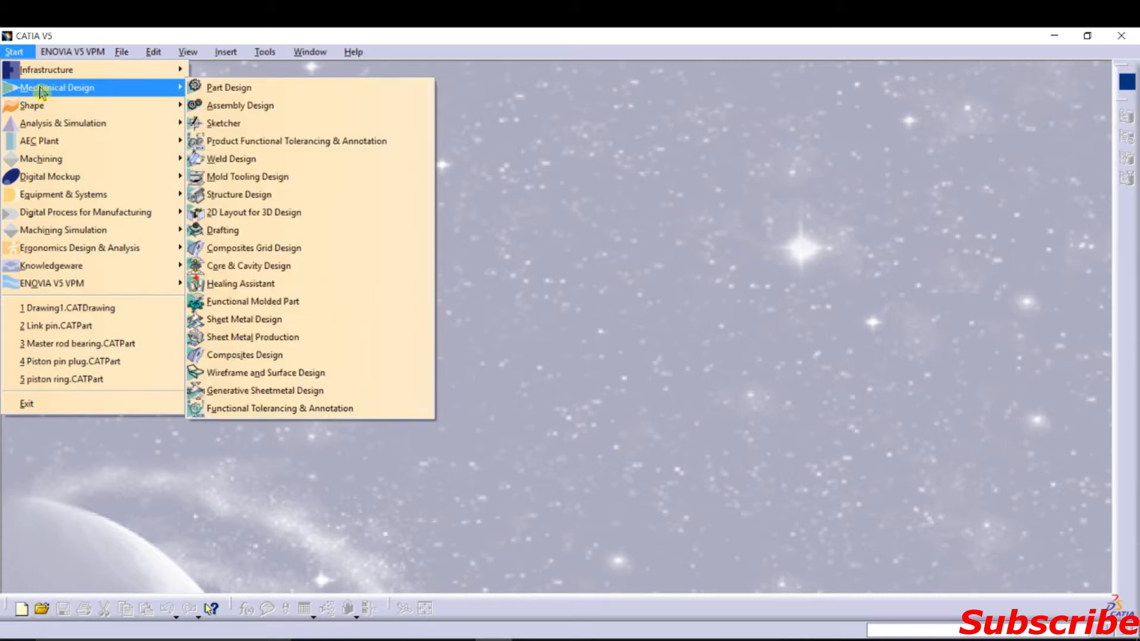
left_click(228, 87)
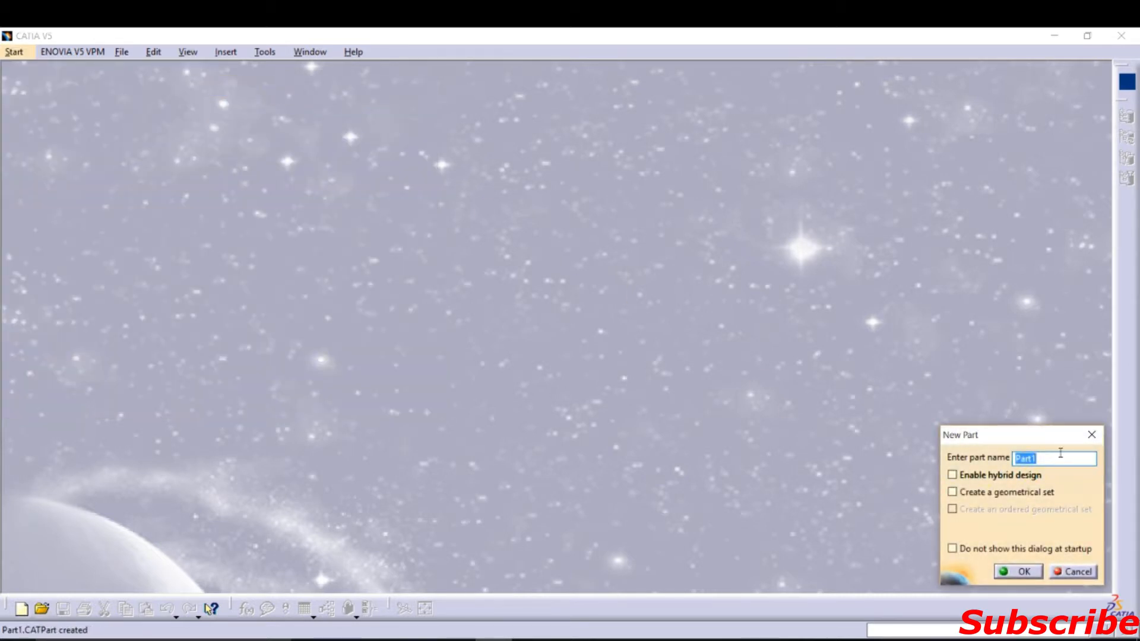
type("P")
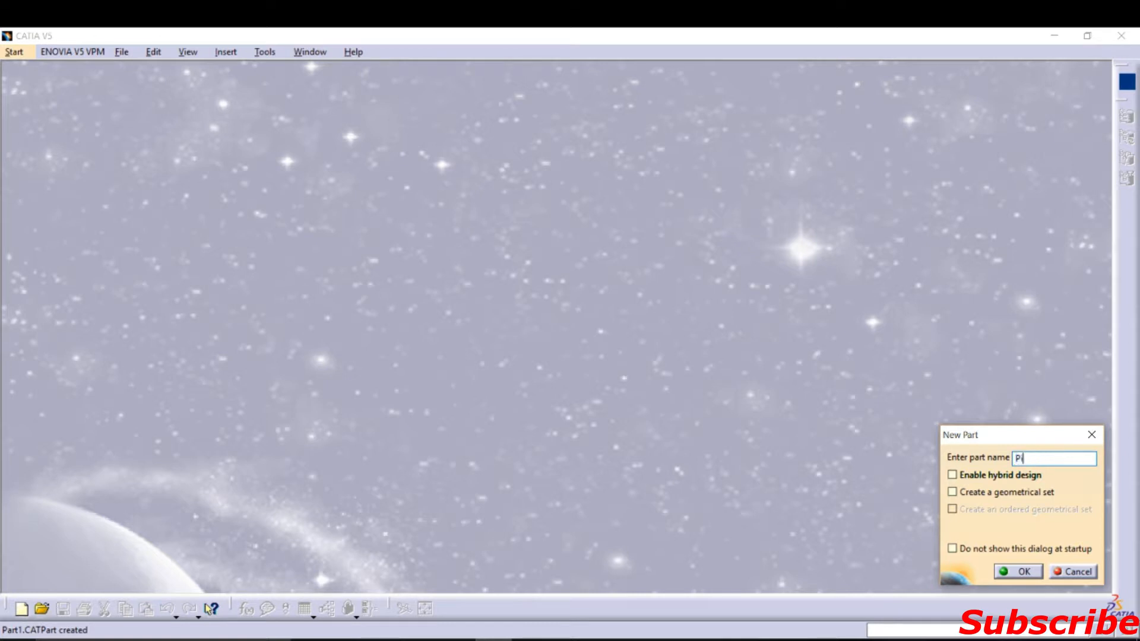
type("iston")
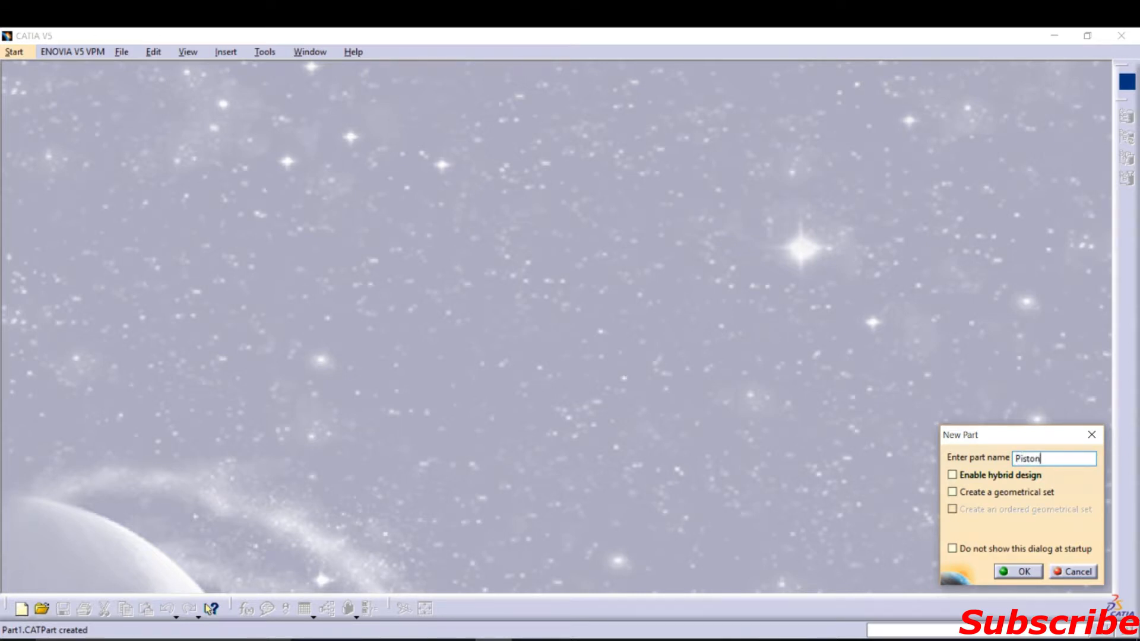
left_click(1018, 572)
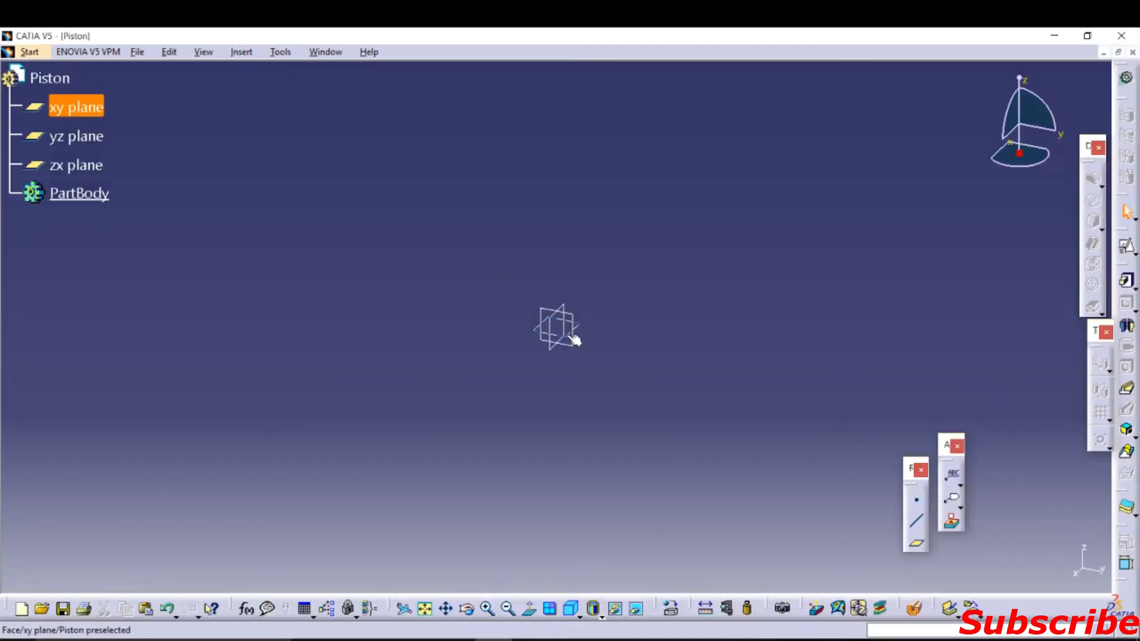
Step: Draw the vertical outer edge with rectangular ring-groove steps using the Profile tool on the xy plane
left_click(76, 135)
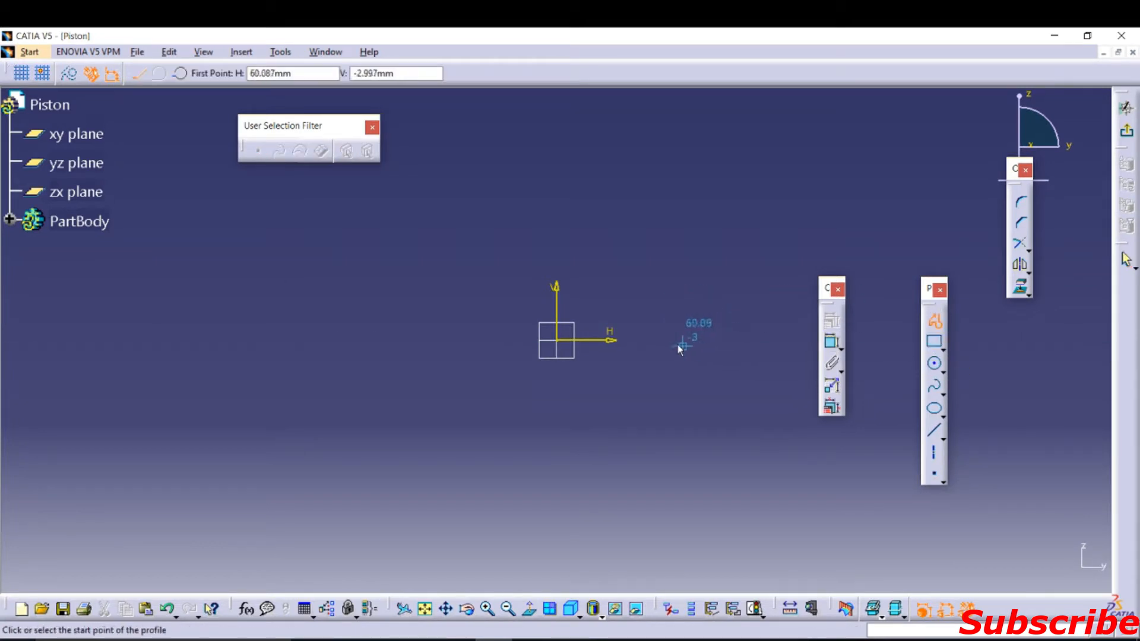
left_click(681, 347)
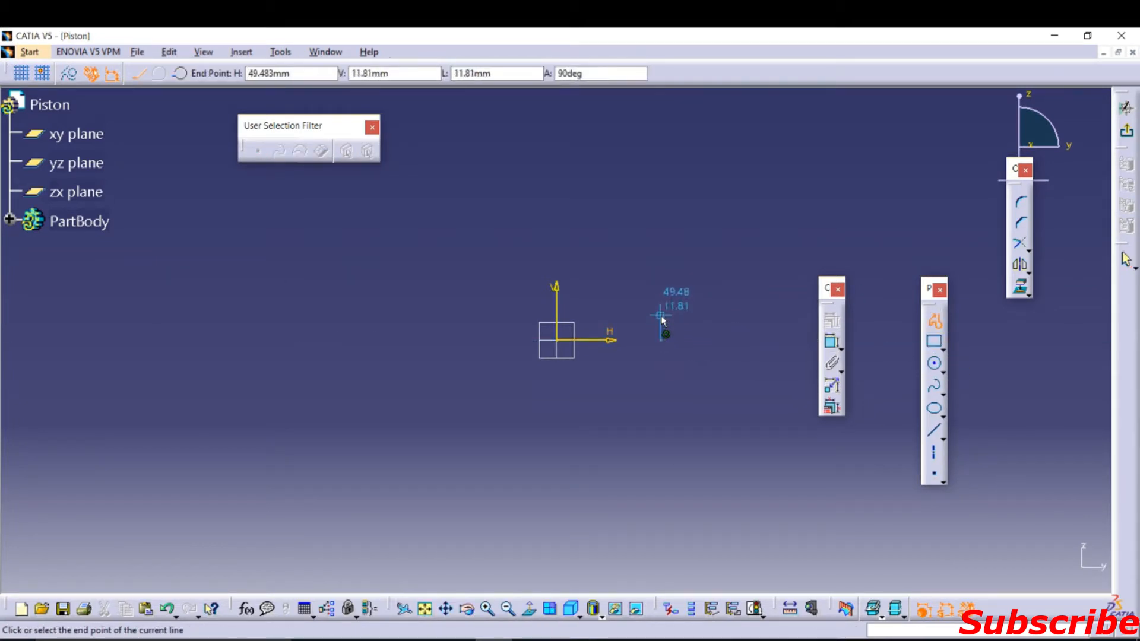
mouse_move(661, 328)
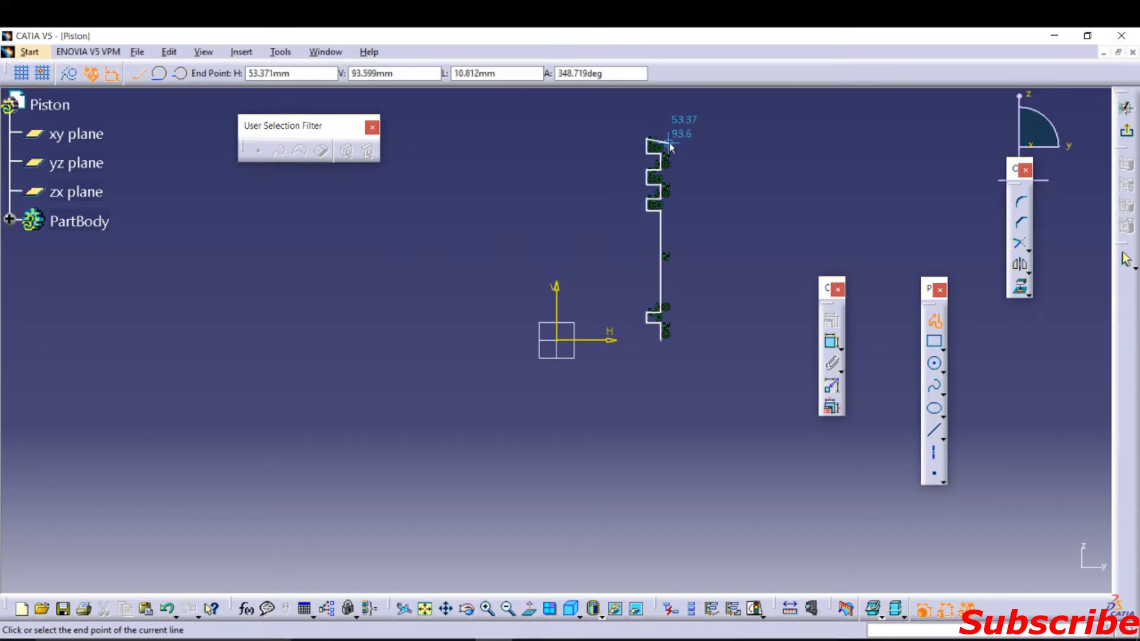
left_click(660, 138)
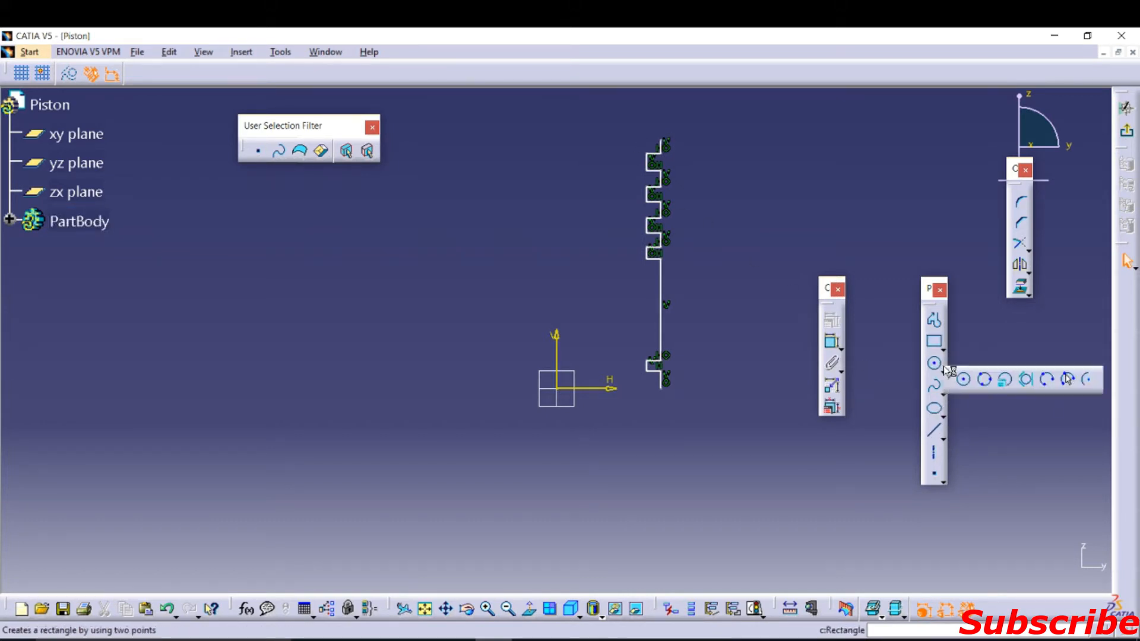
Step: Draw the crown arc centred on the vertical axis below, from the profile top to the axis
left_click(934, 360)
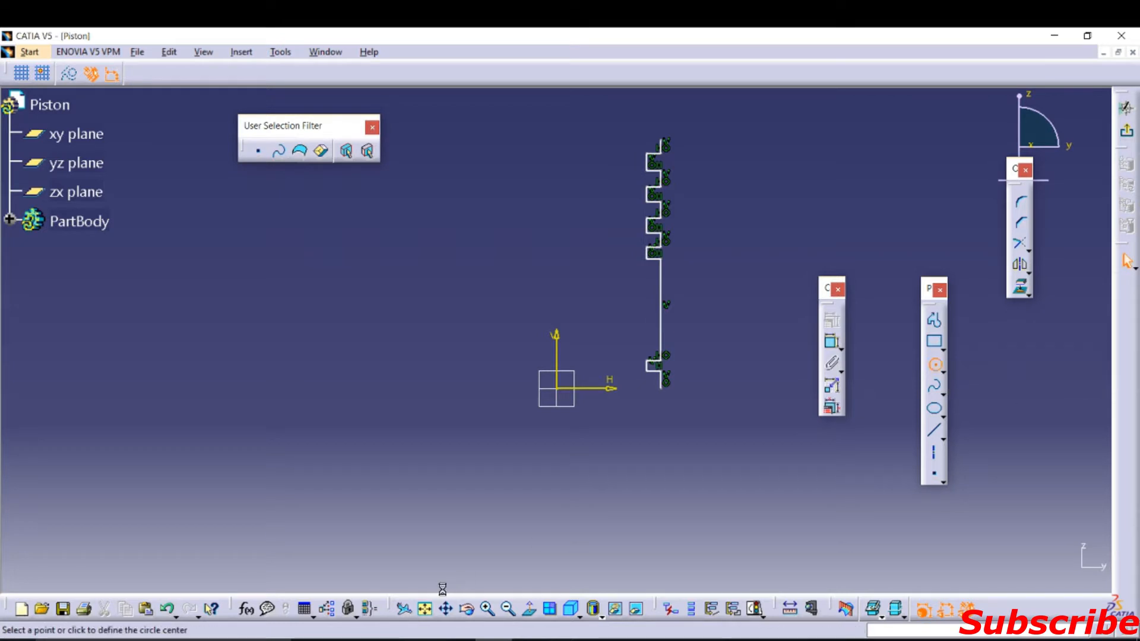
mouse_move(563, 543)
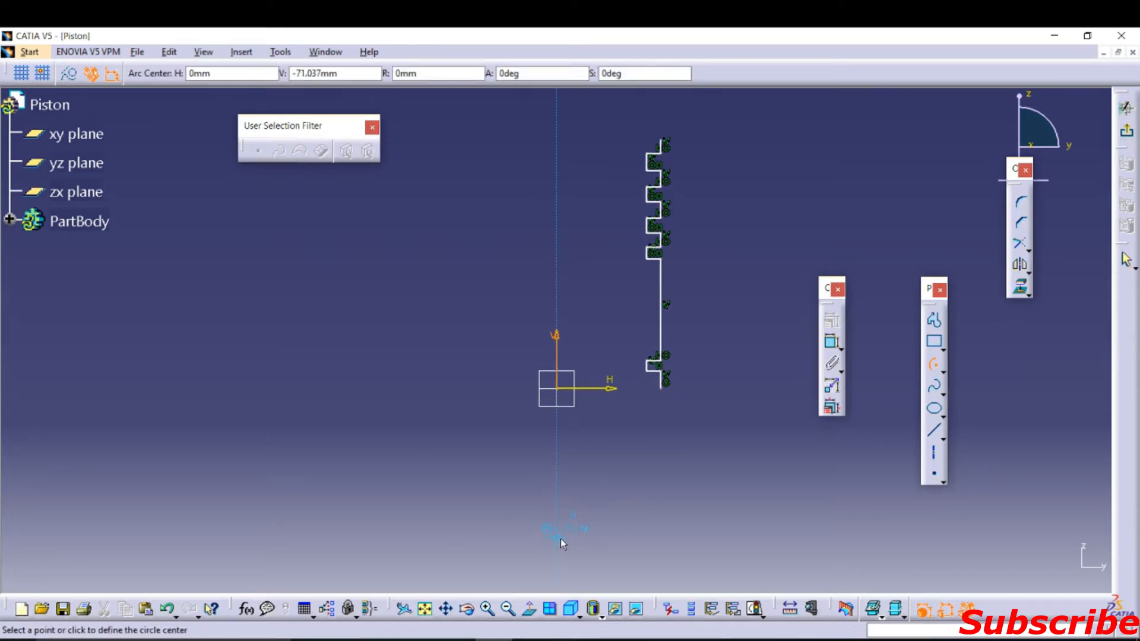
left_click(555, 541)
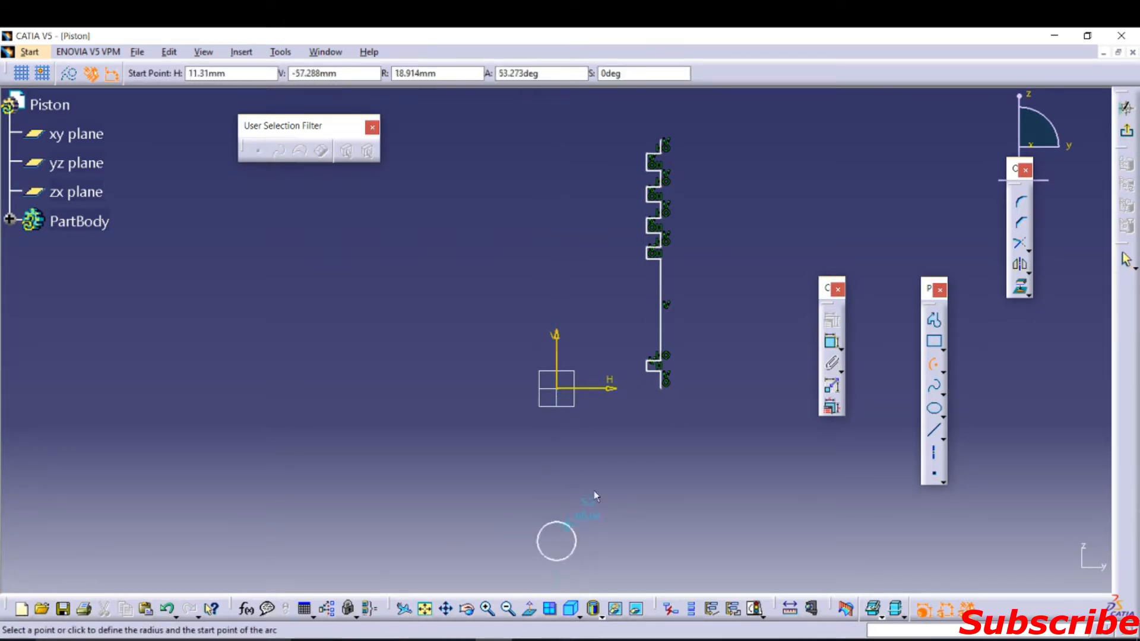
mouse_move(663, 122)
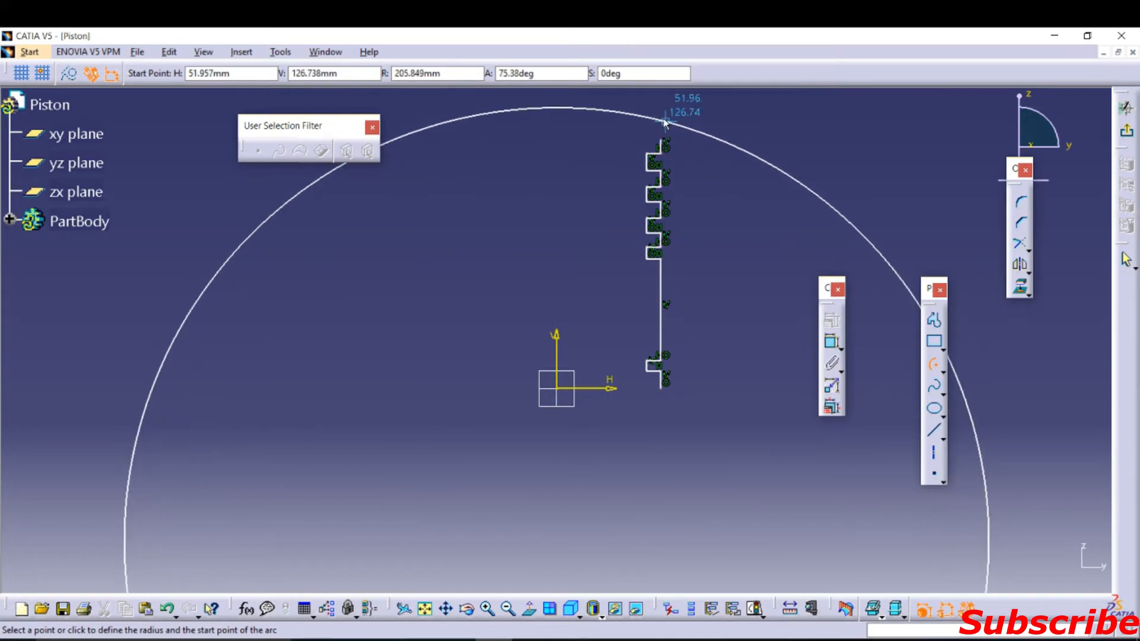
left_click(429, 72)
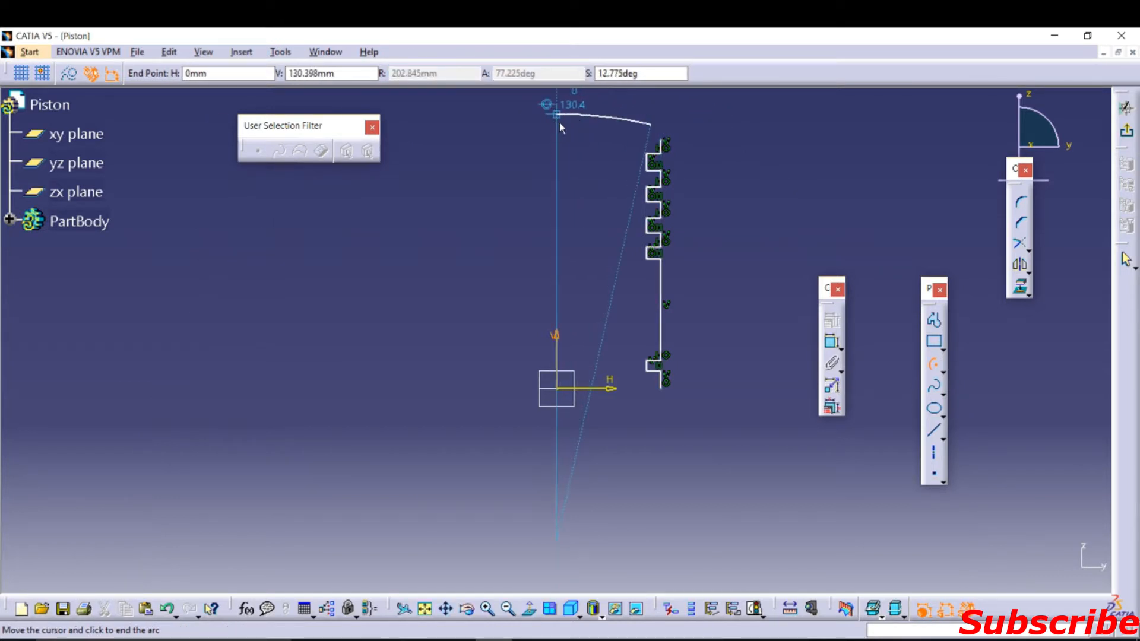
left_click(556, 114)
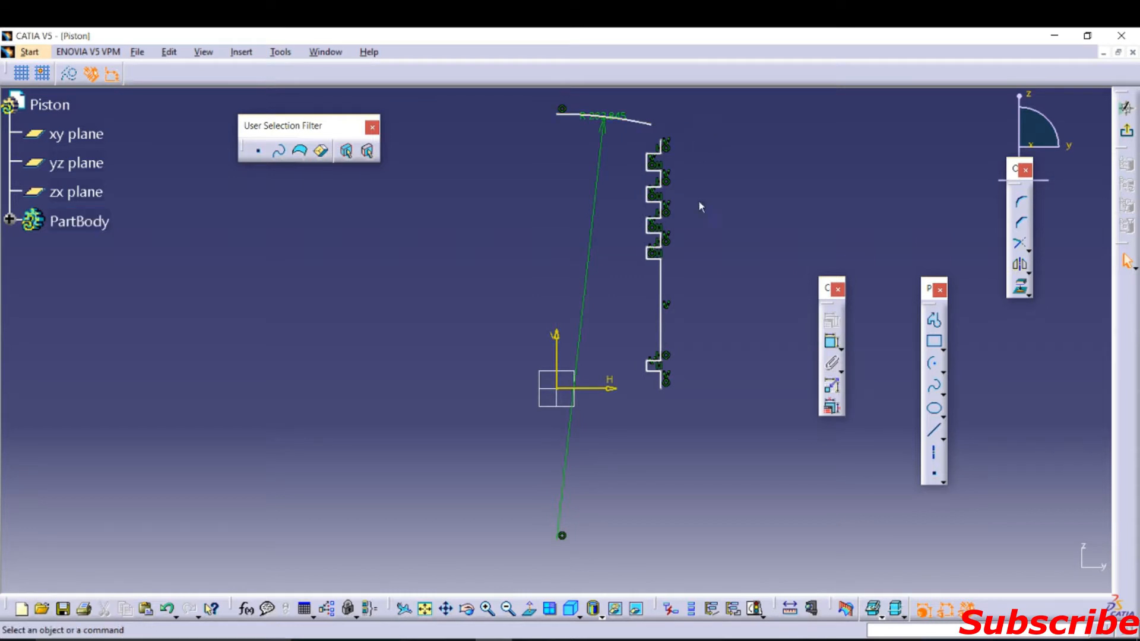
mouse_move(689, 336)
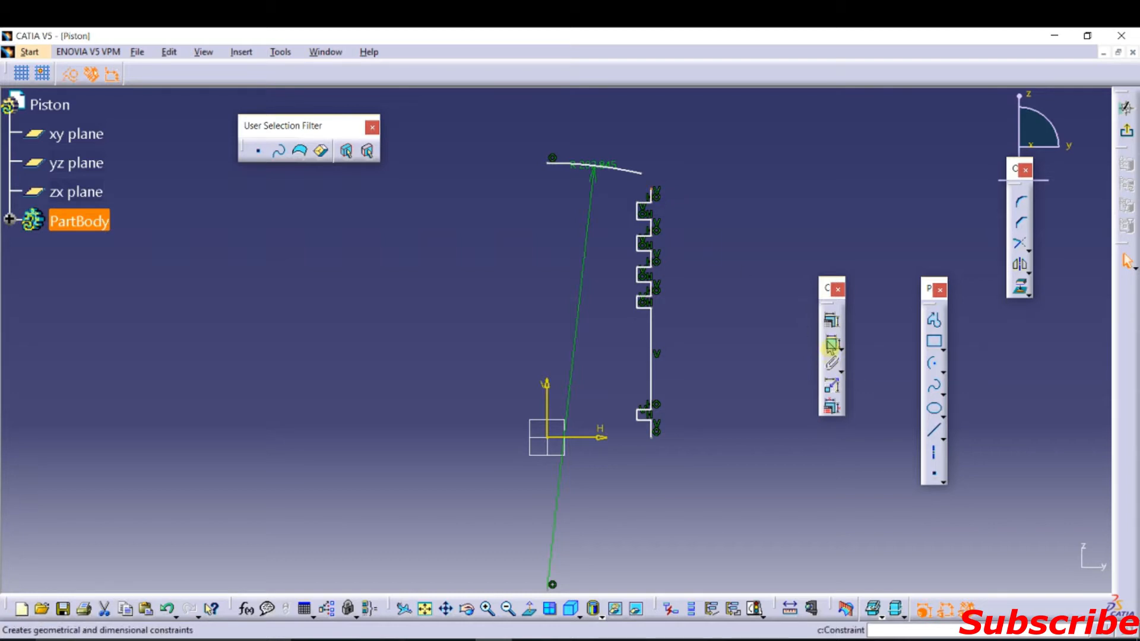
Step: Dimension the grooved edge's overall height of about 117.9 mm
left_click(831, 343)
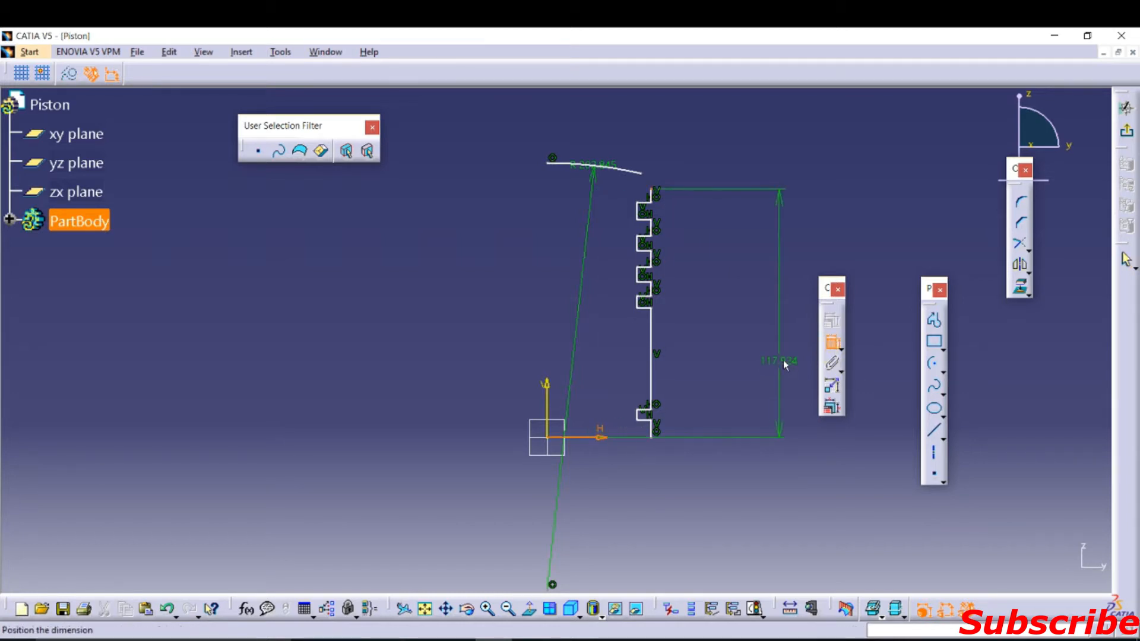
double_click(775, 361)
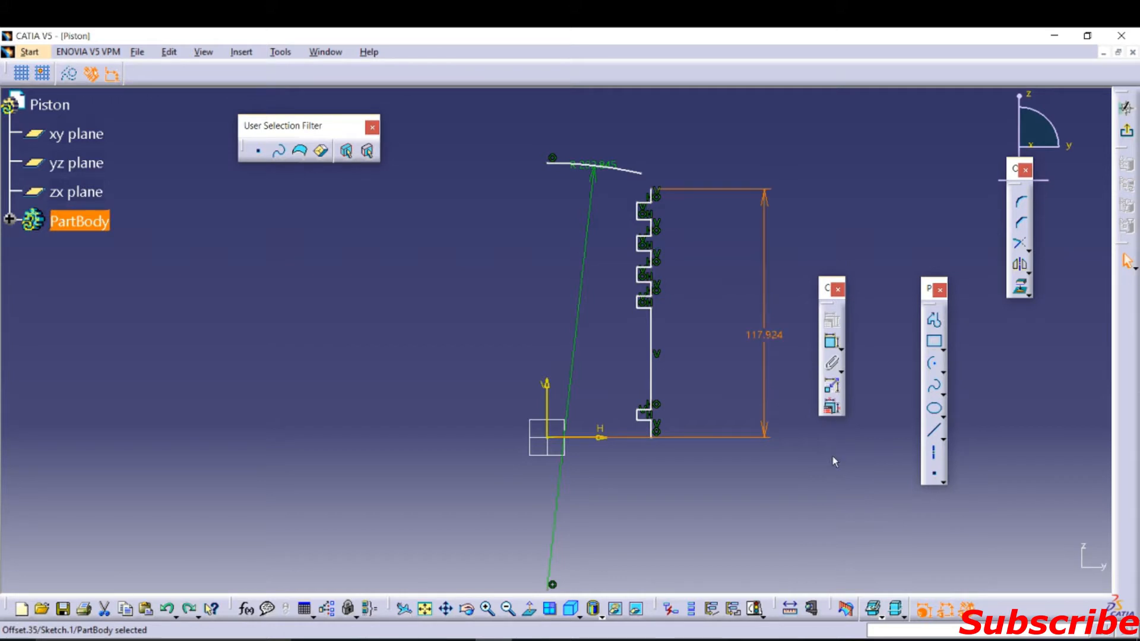
left_click(649, 438)
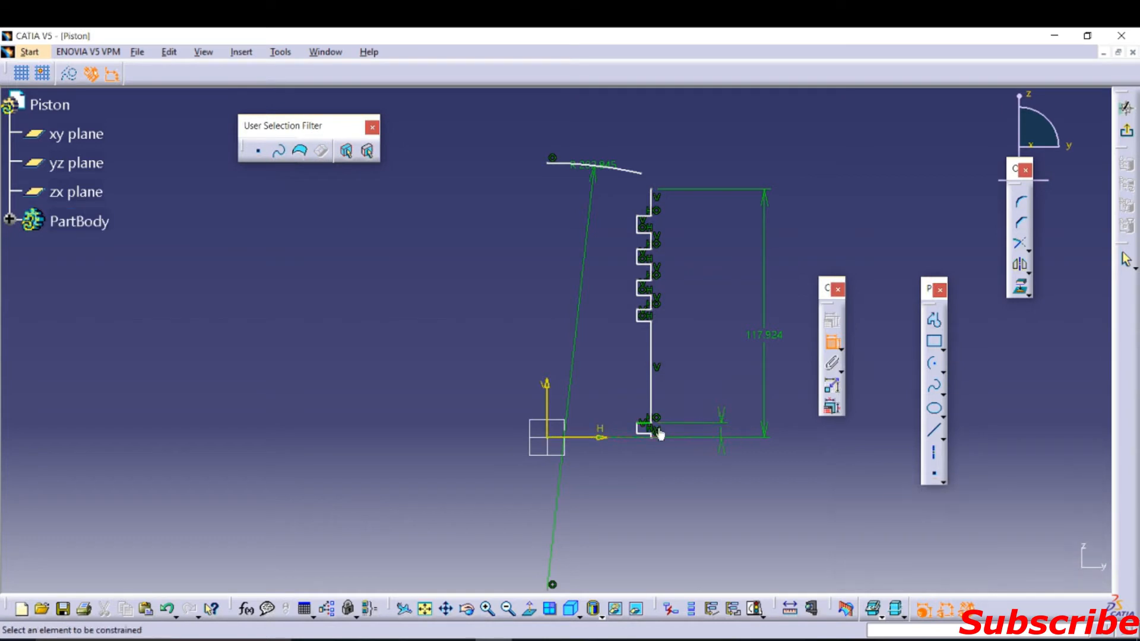
mouse_move(650, 429)
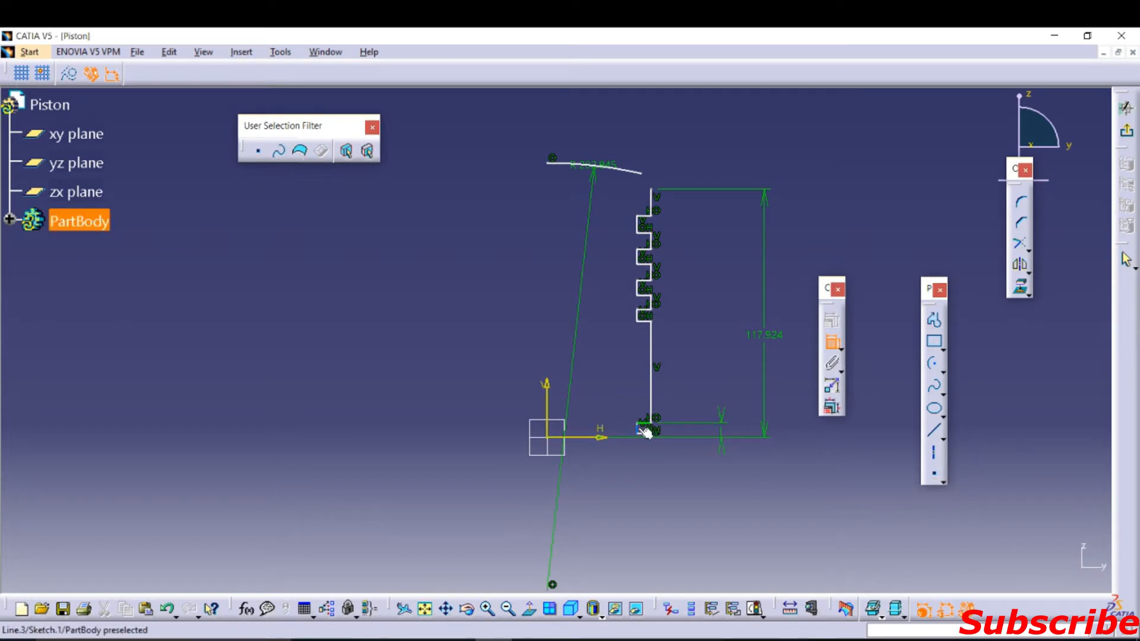
Step: Dimension the bottom groove edge and edit the small 4.936 mm offset near the base
left_click(645, 428)
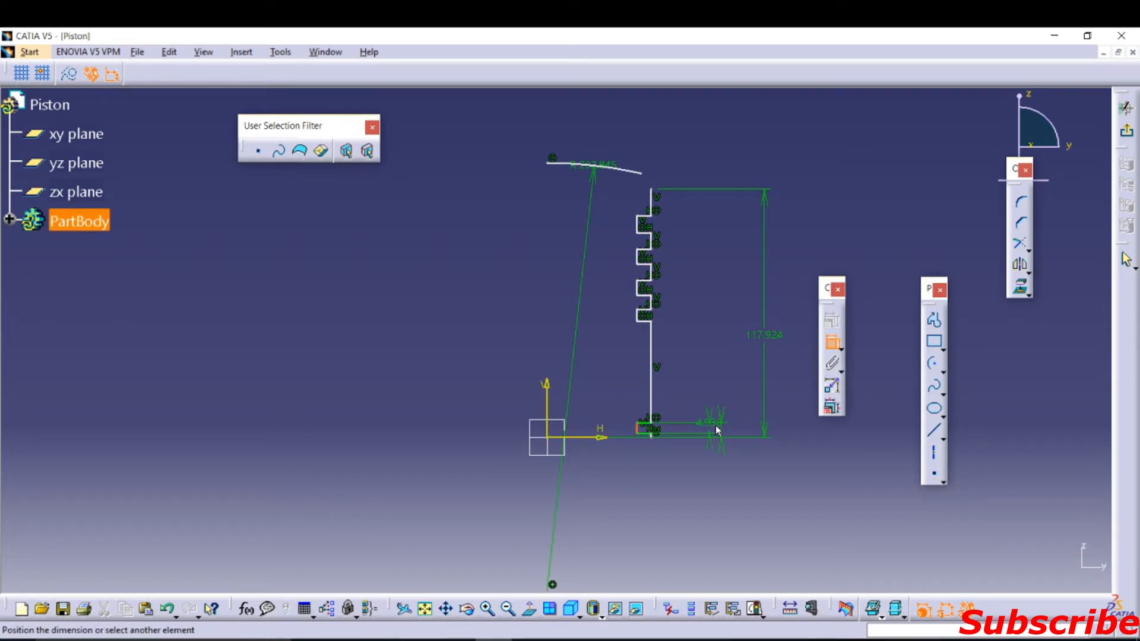
double_click(716, 427)
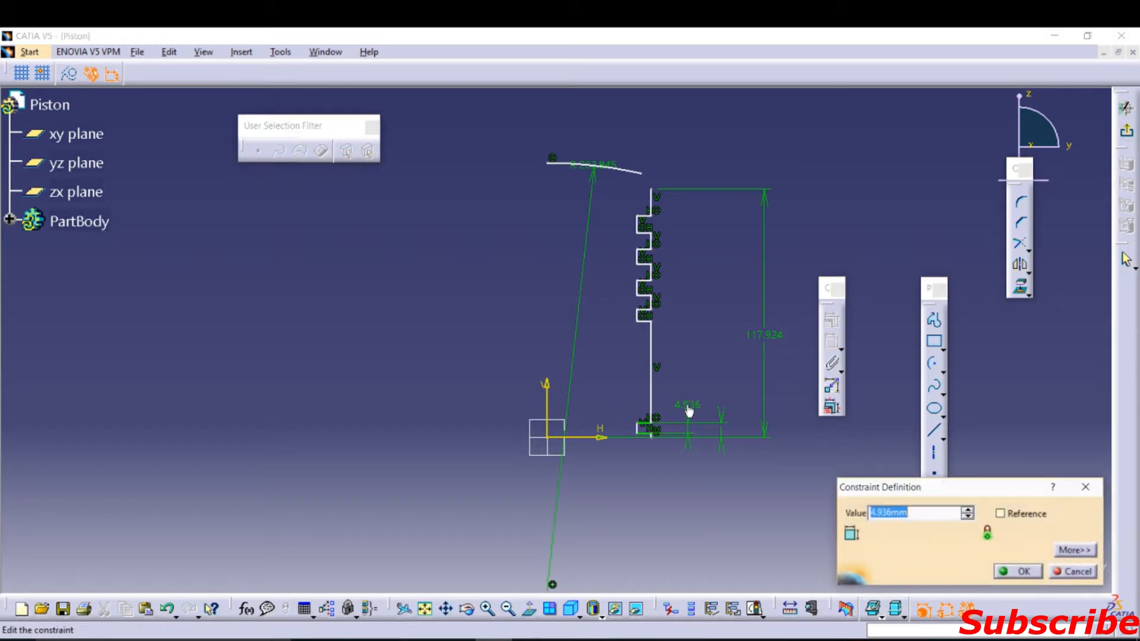
left_click(1017, 571)
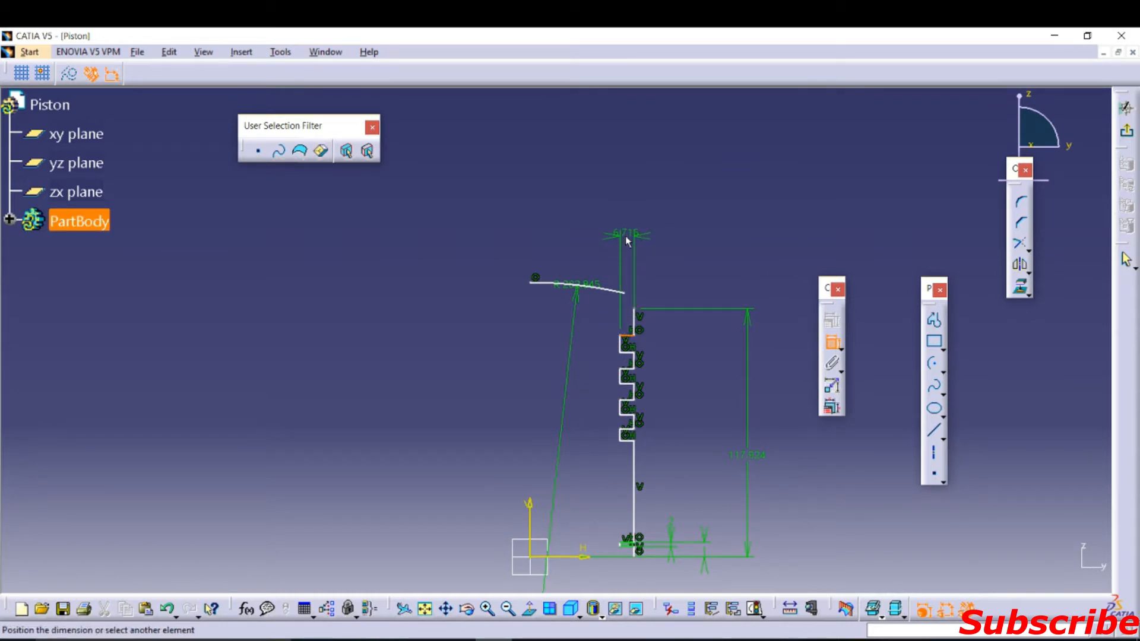
Step: Dimension the ring-groove widths and spacing at about 3 mm each
double_click(625, 234)
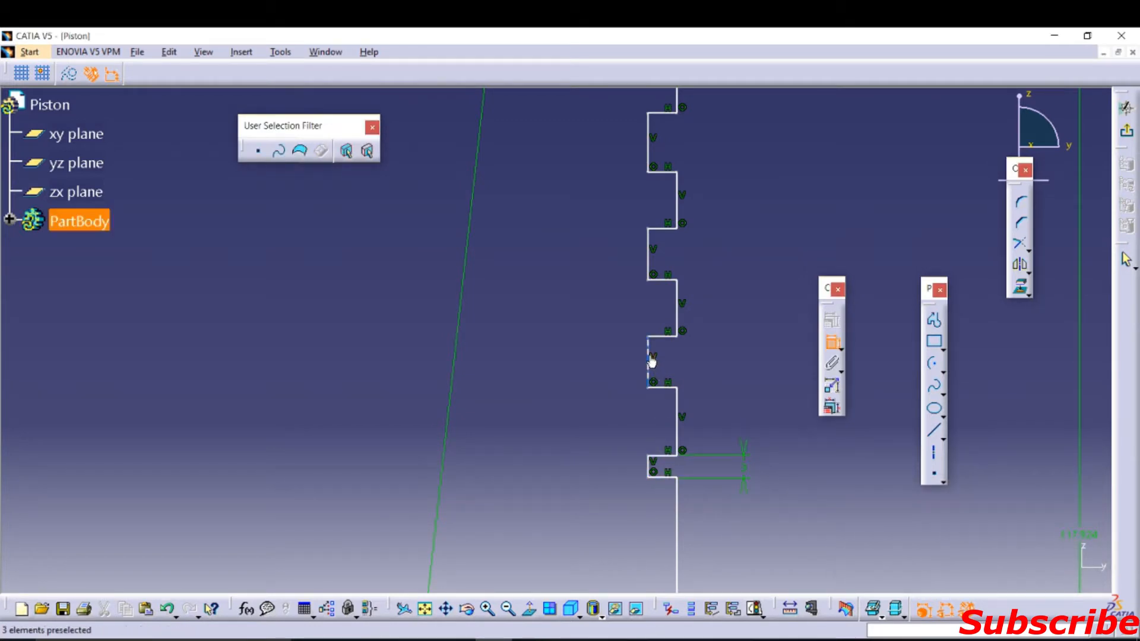
left_click(658, 346)
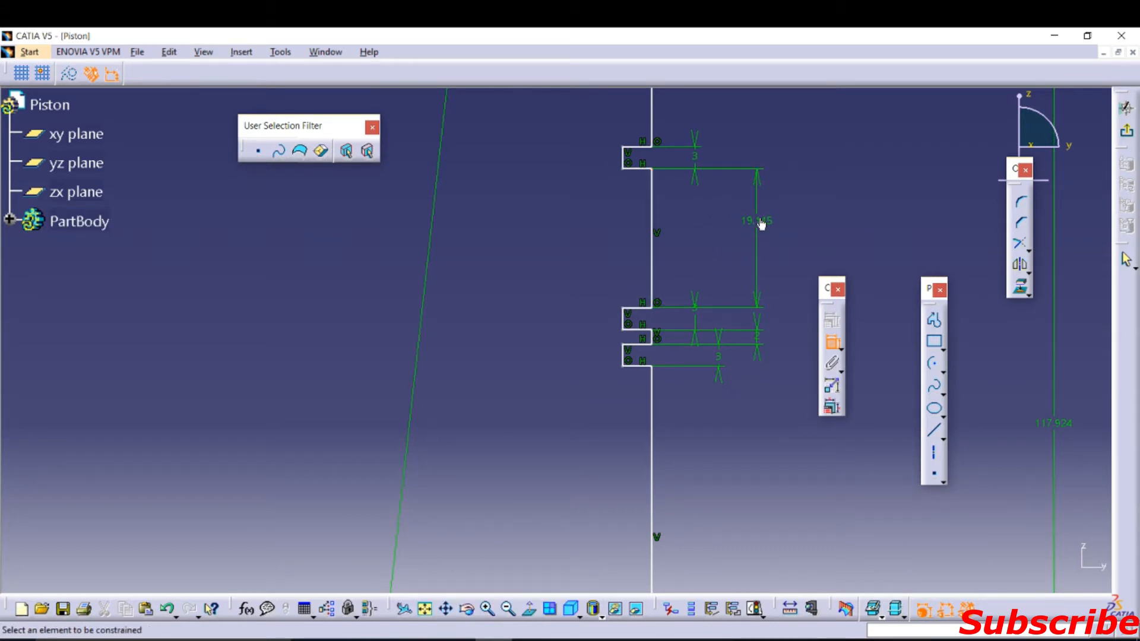
left_click(79, 220)
type("66")
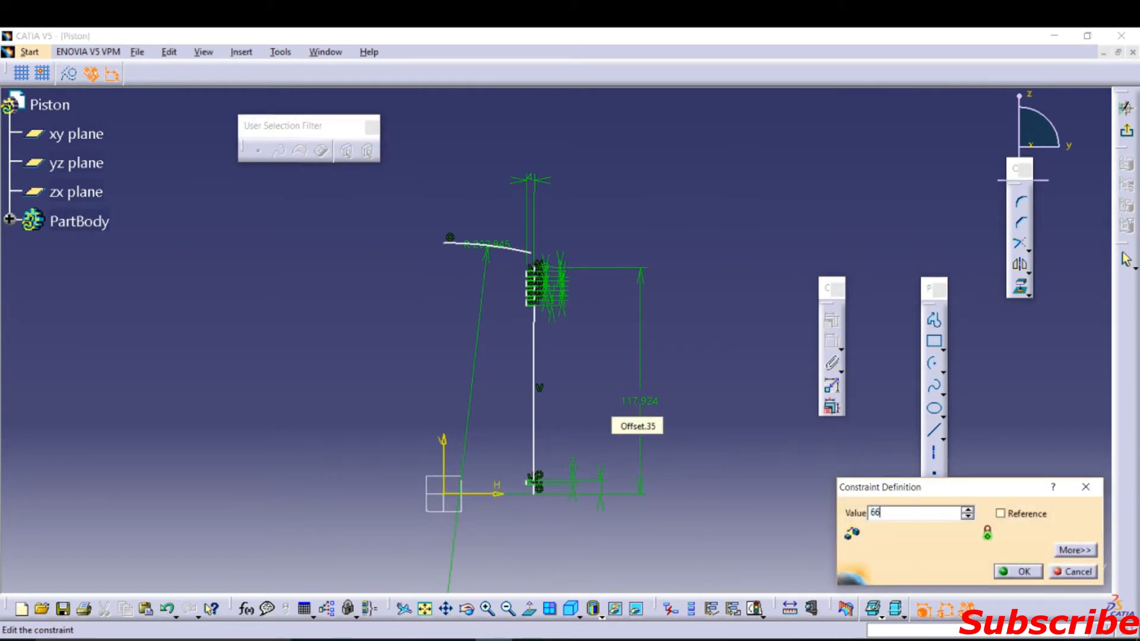
Step: Confirm the 66 mm height and fix the profile 46 mm from the axis
left_click(1017, 571)
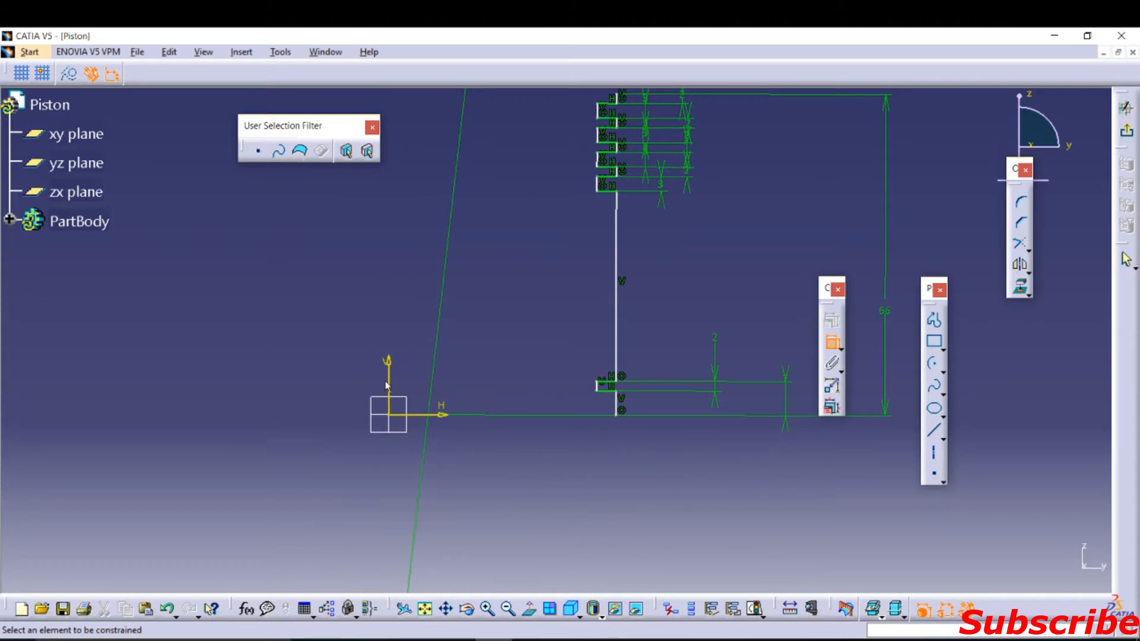
left_click(538, 469)
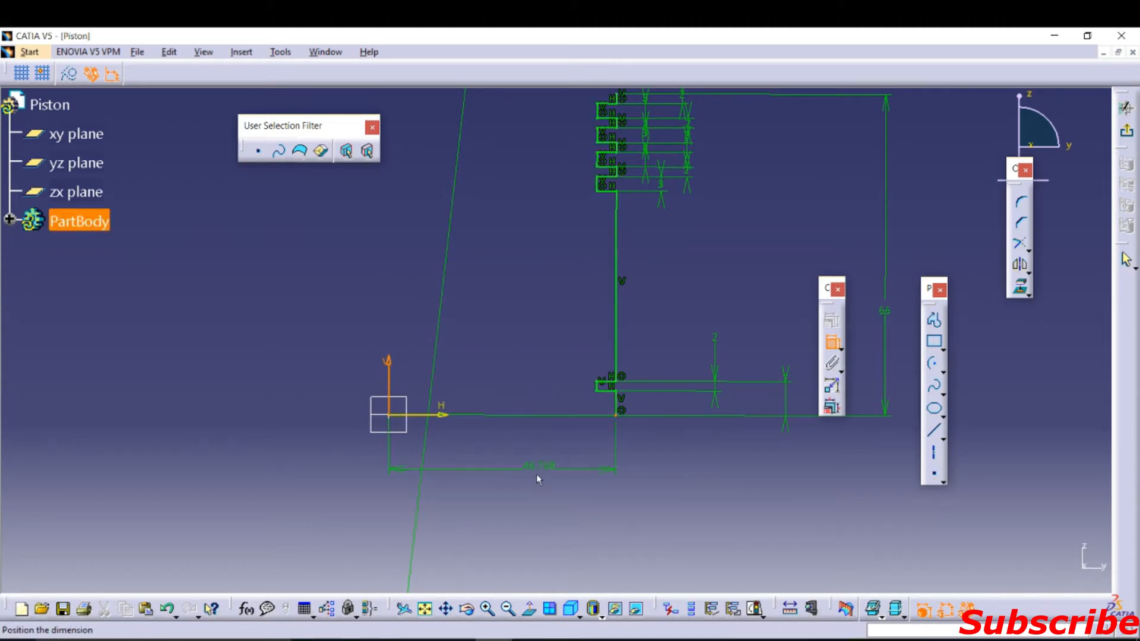
double_click(552, 467)
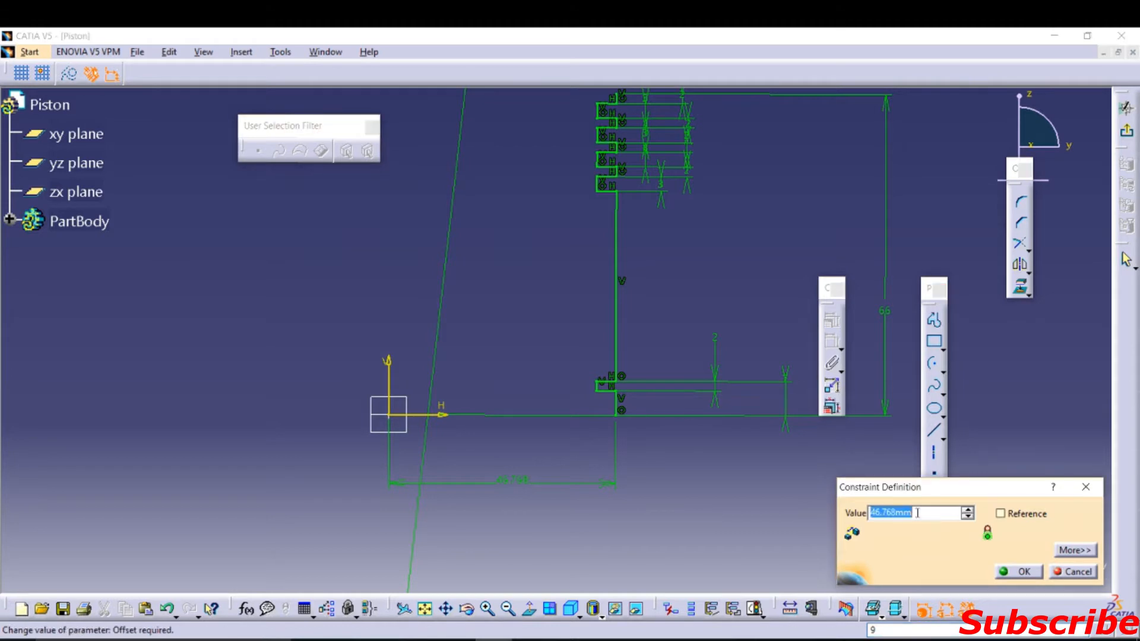
type("46mm")
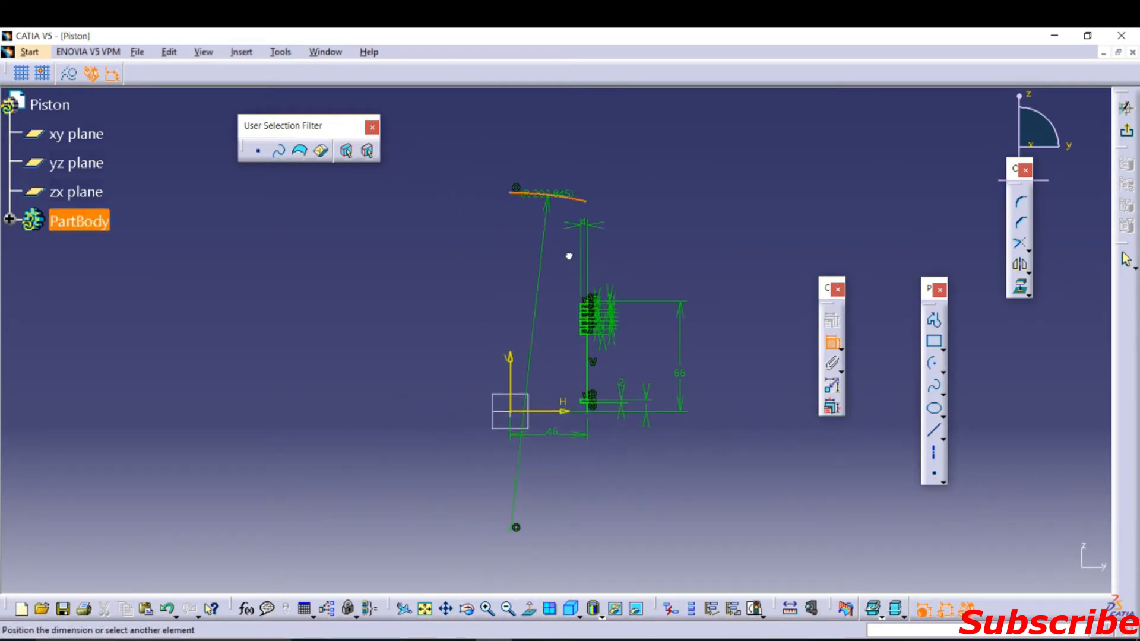
mouse_move(592, 297)
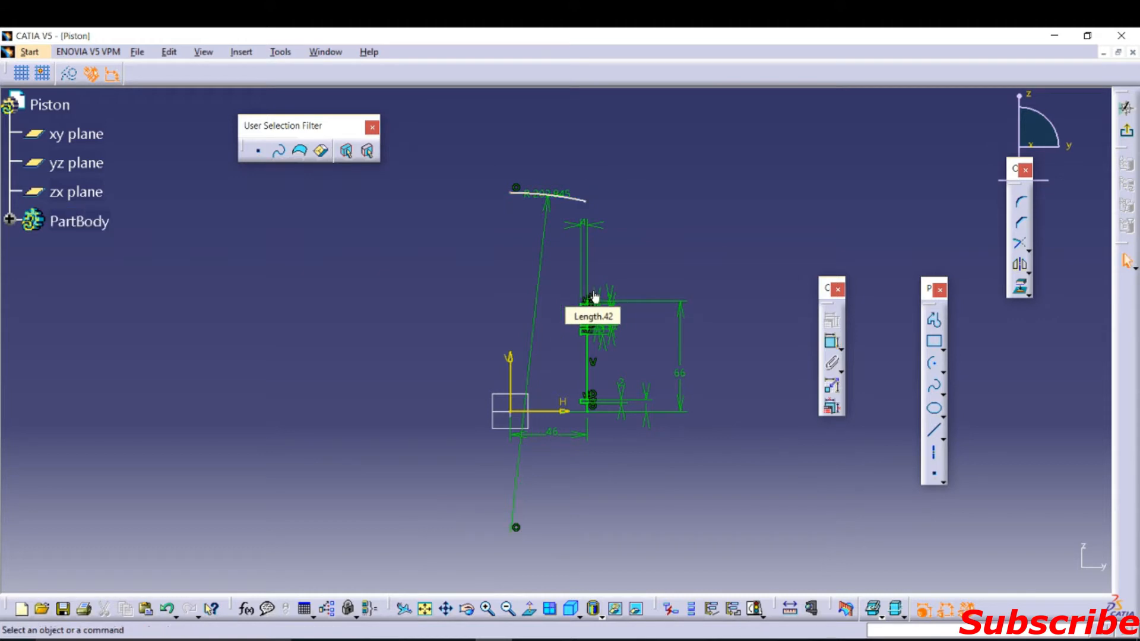
Step: Change the crown arc radius and allow a symmetry line on the crown
double_click(541, 194)
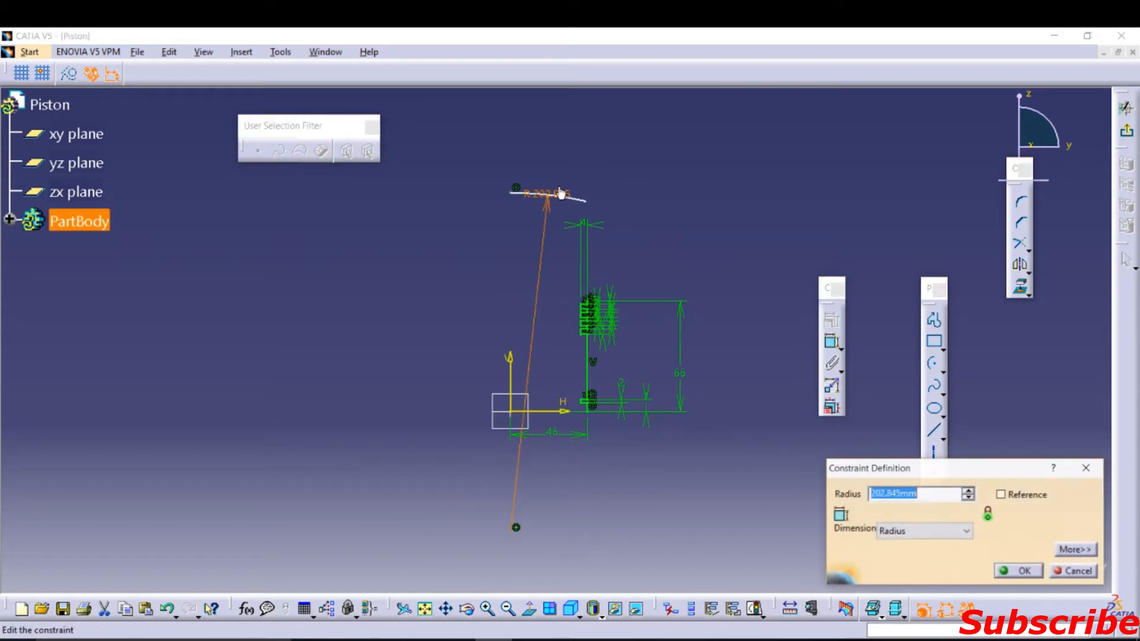
left_click(1018, 571)
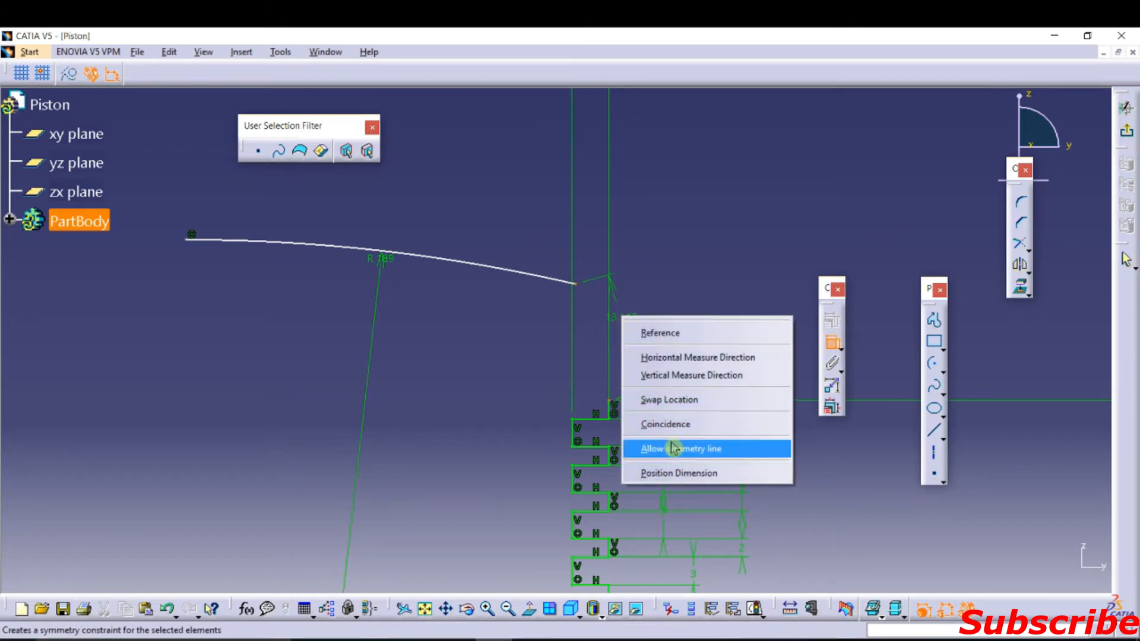
left_click(680, 447)
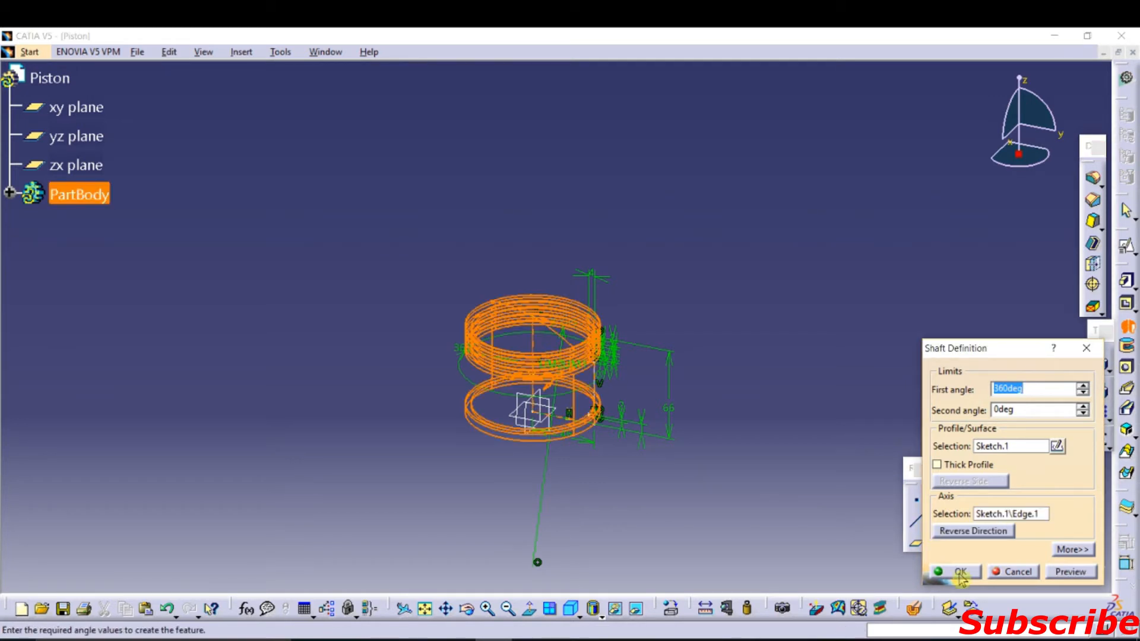
Step: Revolve Sketch.1 through 360° with the Shaft feature into a solid piston body
left_click(959, 572)
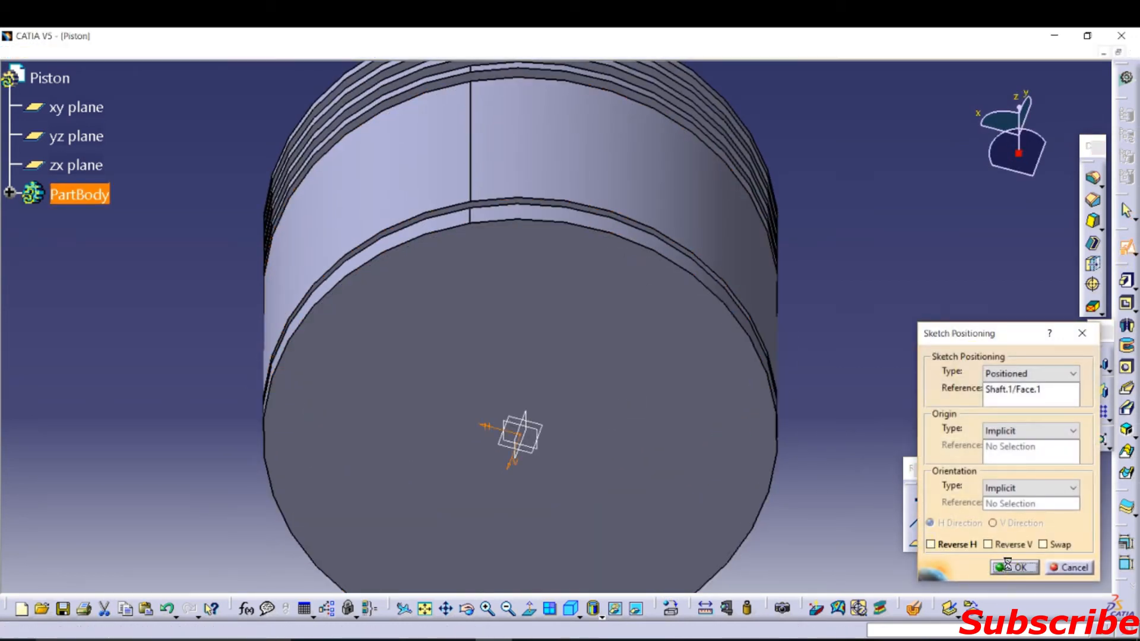
Step: Pocket a 74 mm circle from the bottom face to hollow the piston
left_click(1013, 567)
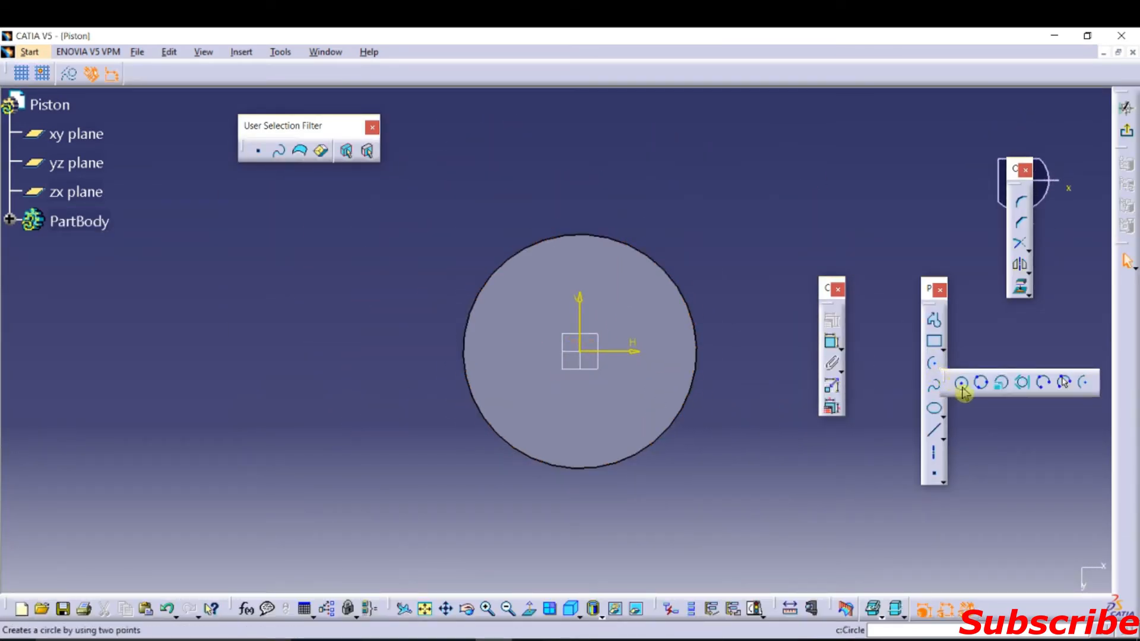
left_click(979, 384)
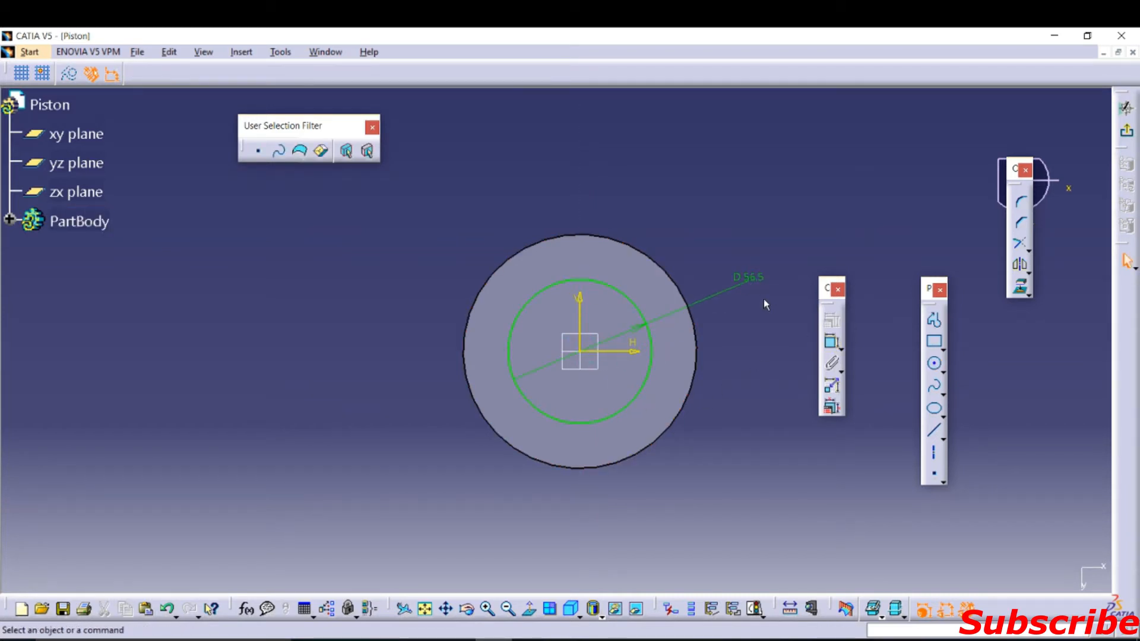
mouse_move(764, 273)
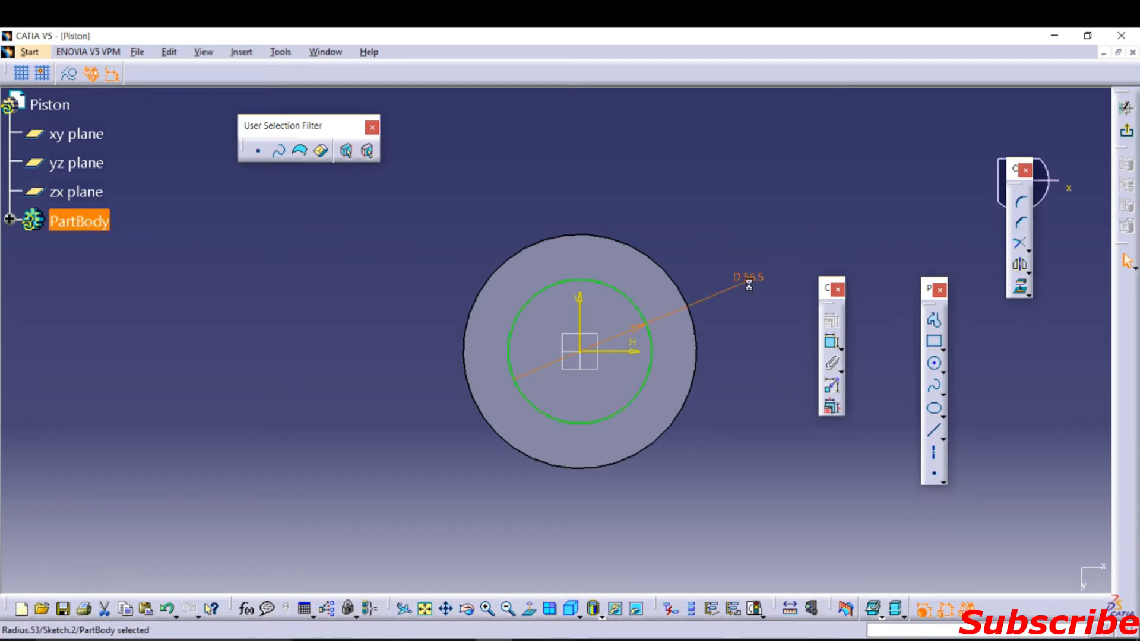
double_click(748, 279)
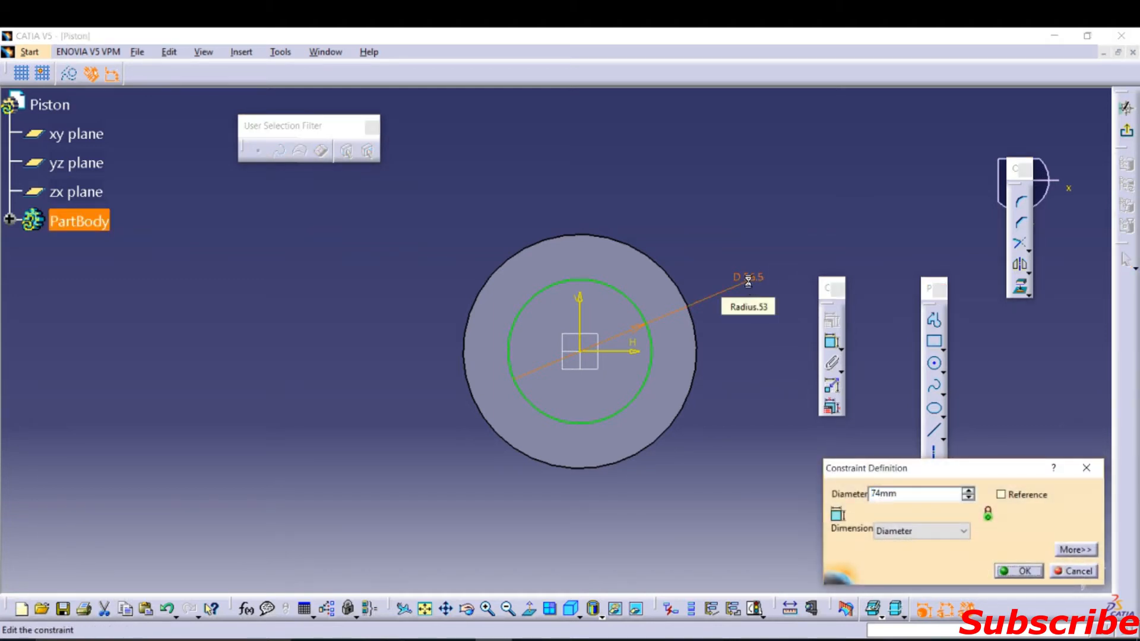
left_click(1018, 571)
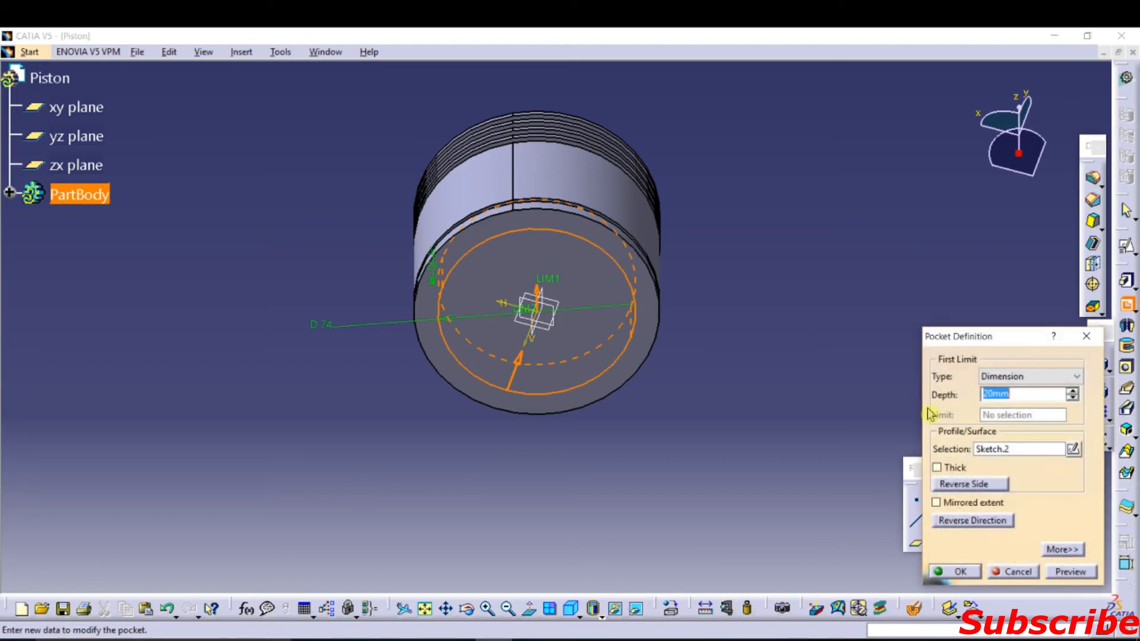
left_click(956, 571)
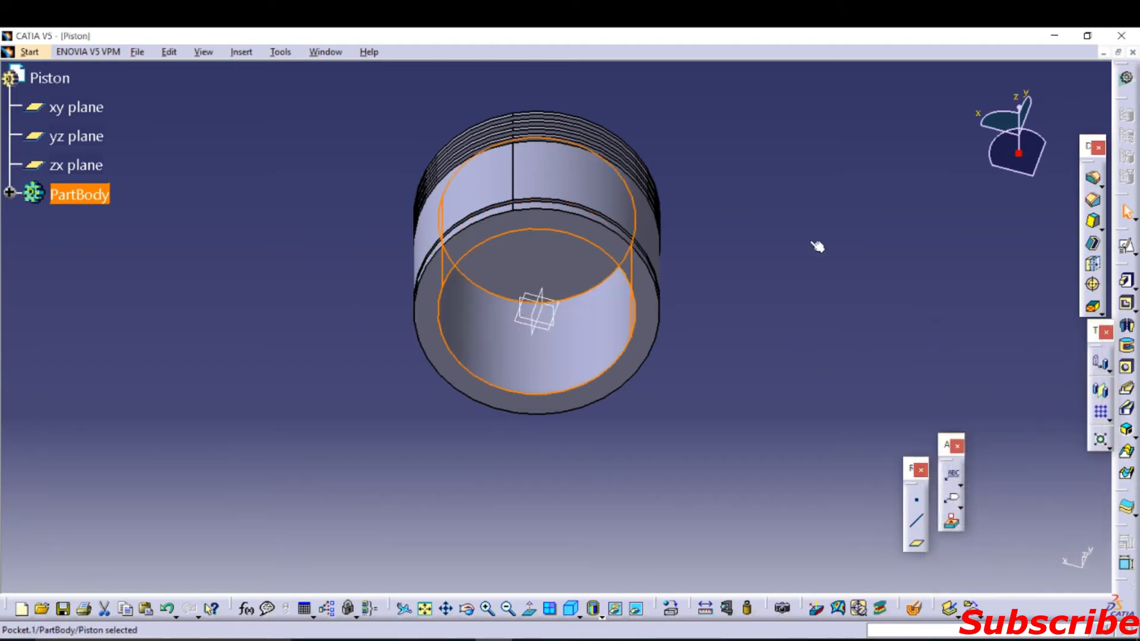
left_click_drag(818, 246, 585, 301)
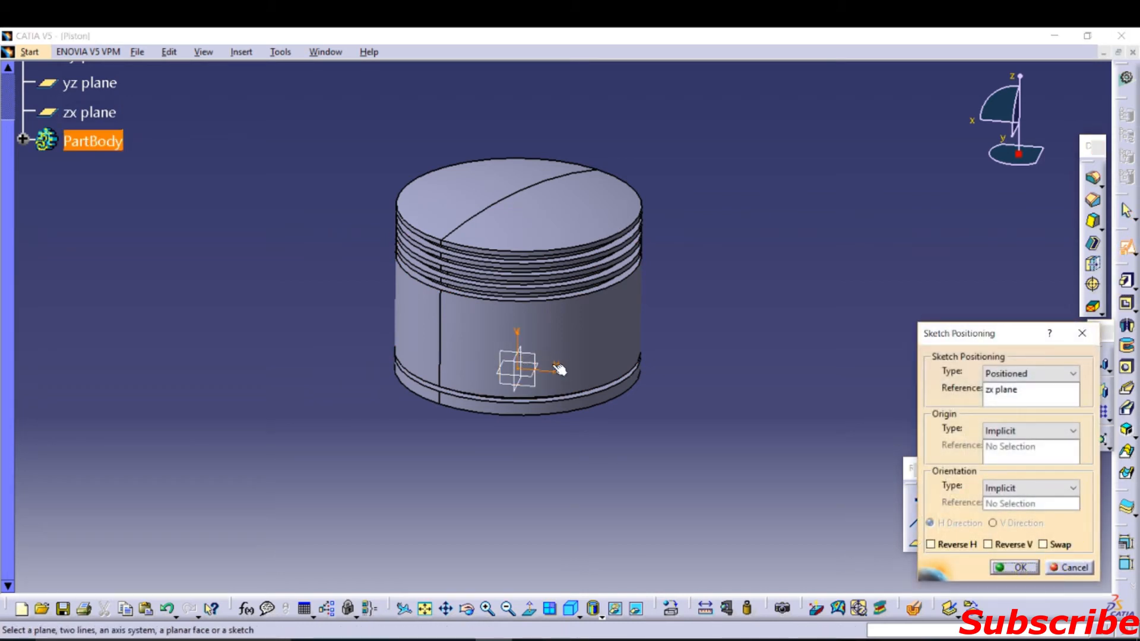
Step: Pocket a 36 mm circle on the zx plane through the side walls as the pin bore
left_click(1011, 567)
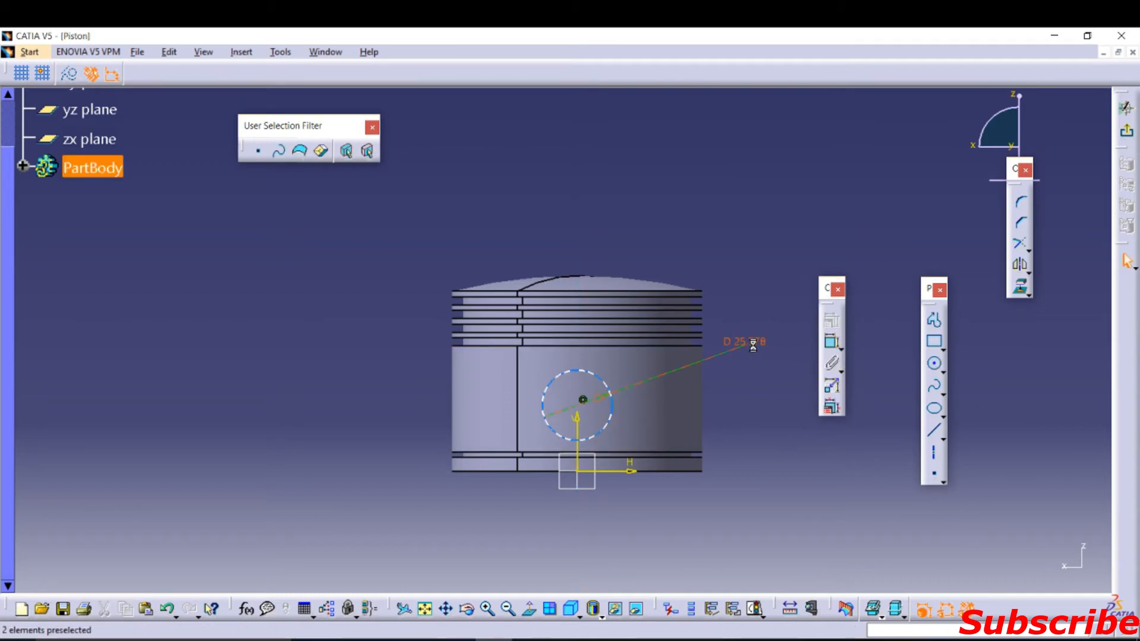
double_click(747, 342)
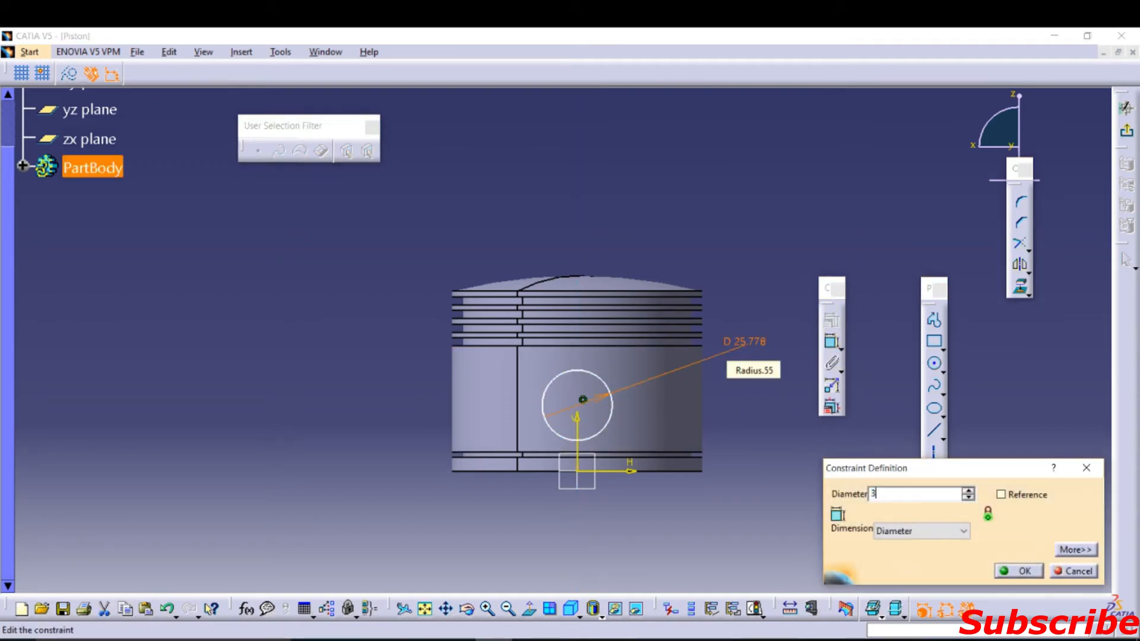
left_click(1017, 571)
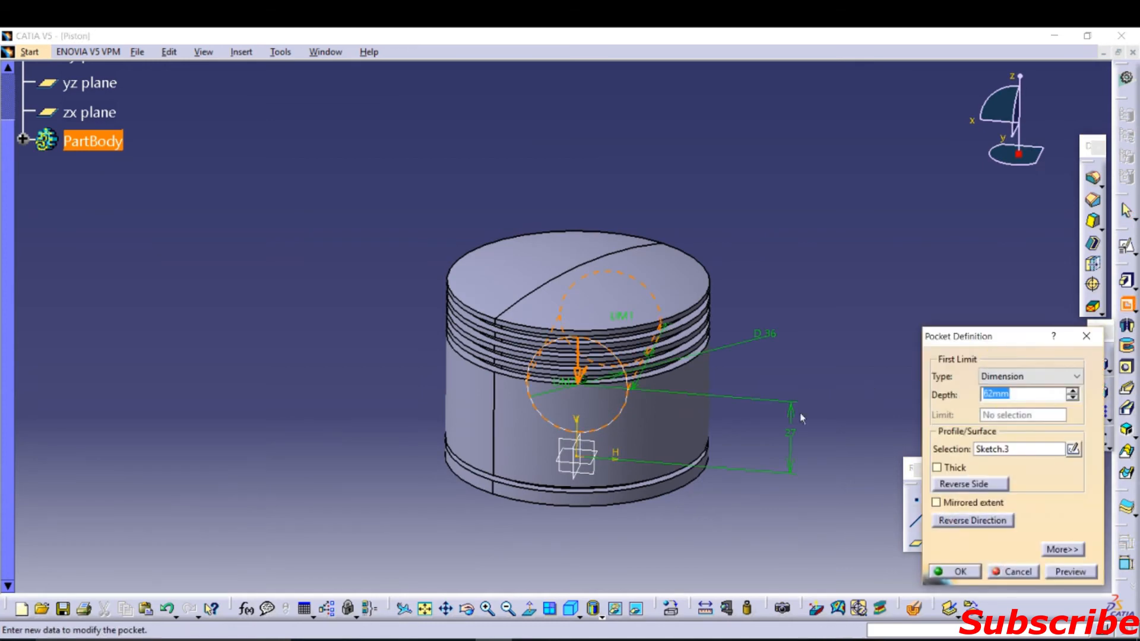
left_click(936, 502)
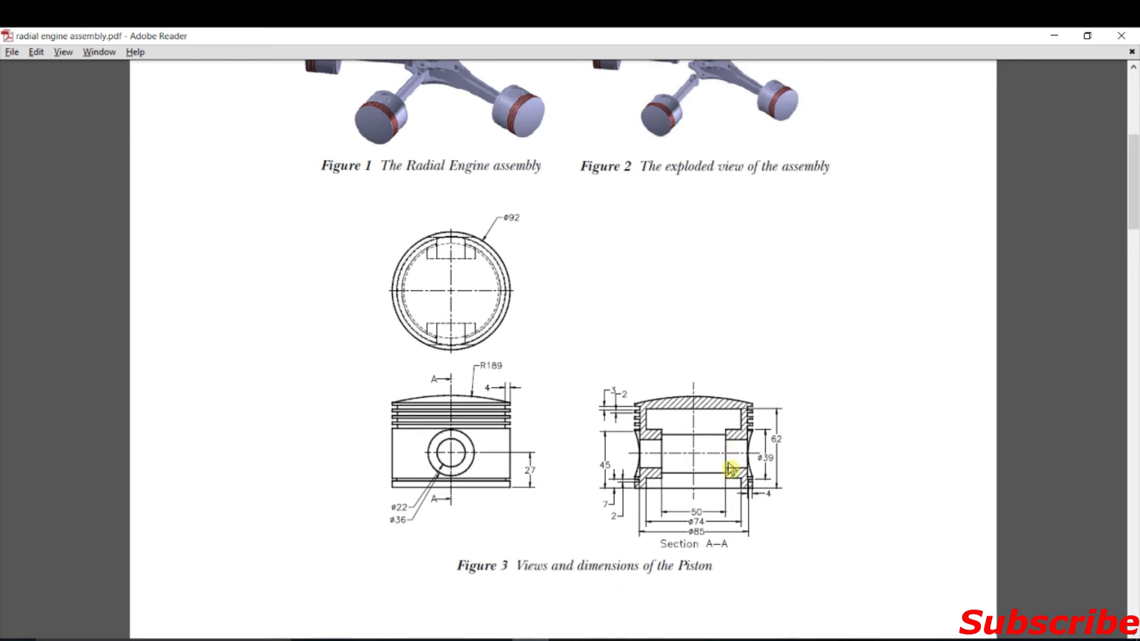
mouse_move(736, 488)
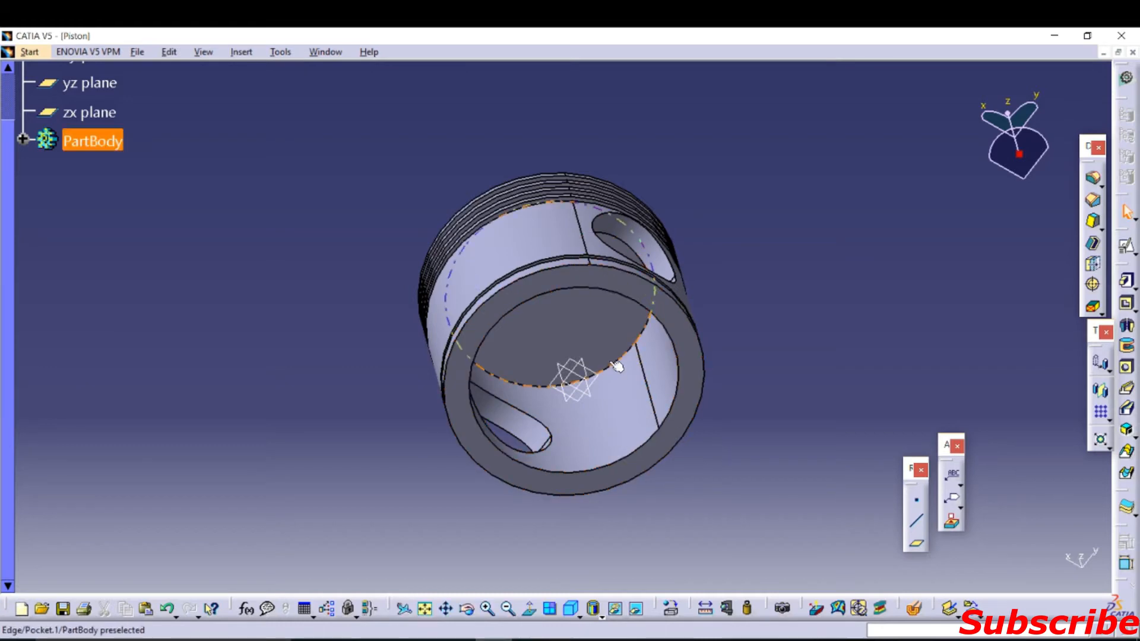
Step: Orbit the piston to look inside from below at the pin bores
left_click_drag(618, 364, 501, 378)
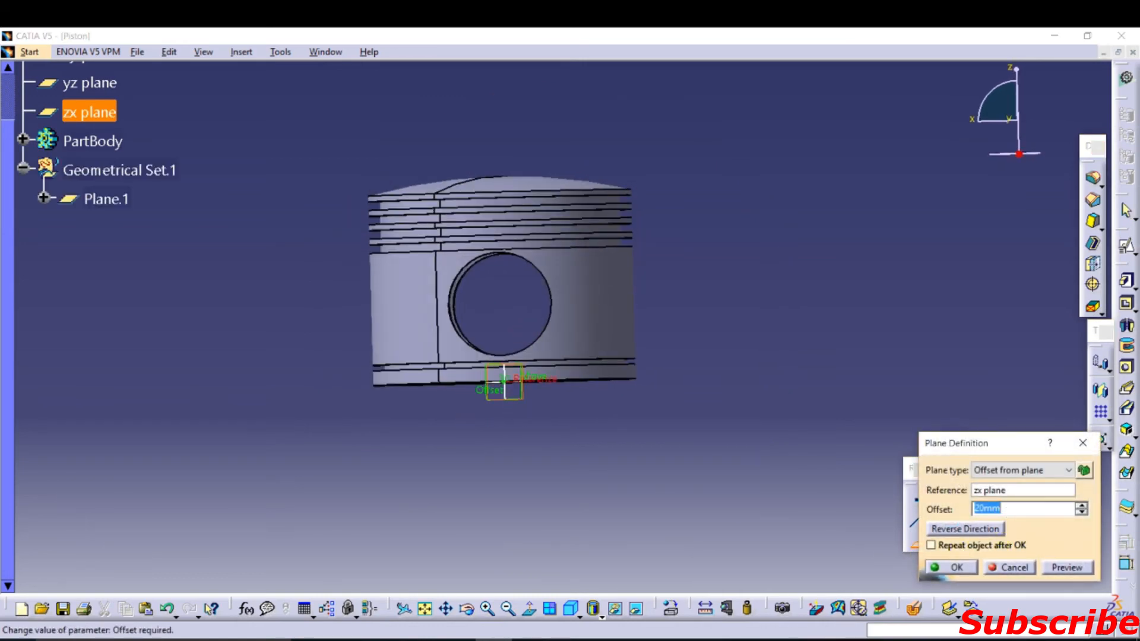
Step: Offset the new plane from zx and sketch a 22 mm circle centred on the bore
left_click_drag(501, 291, 661, 393)
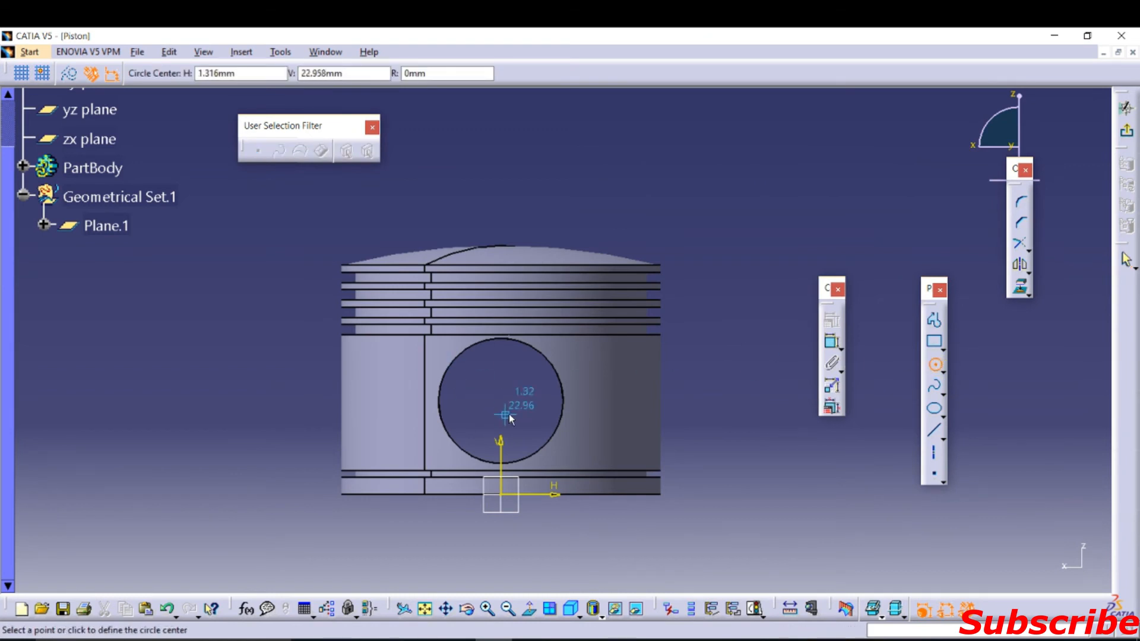
left_click(501, 415)
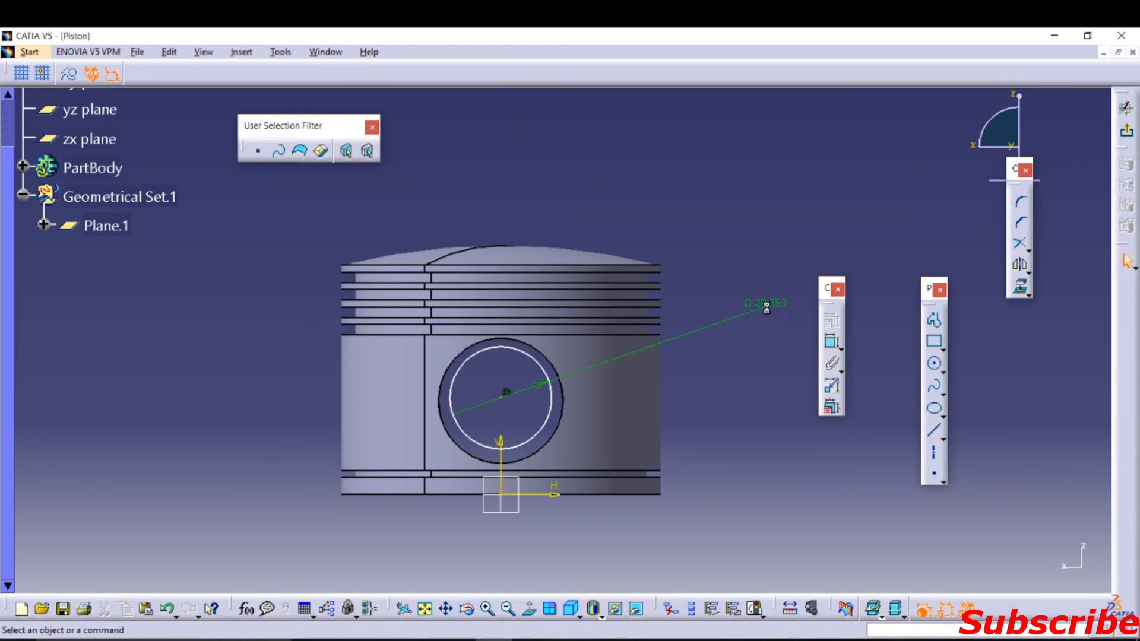
double_click(764, 302)
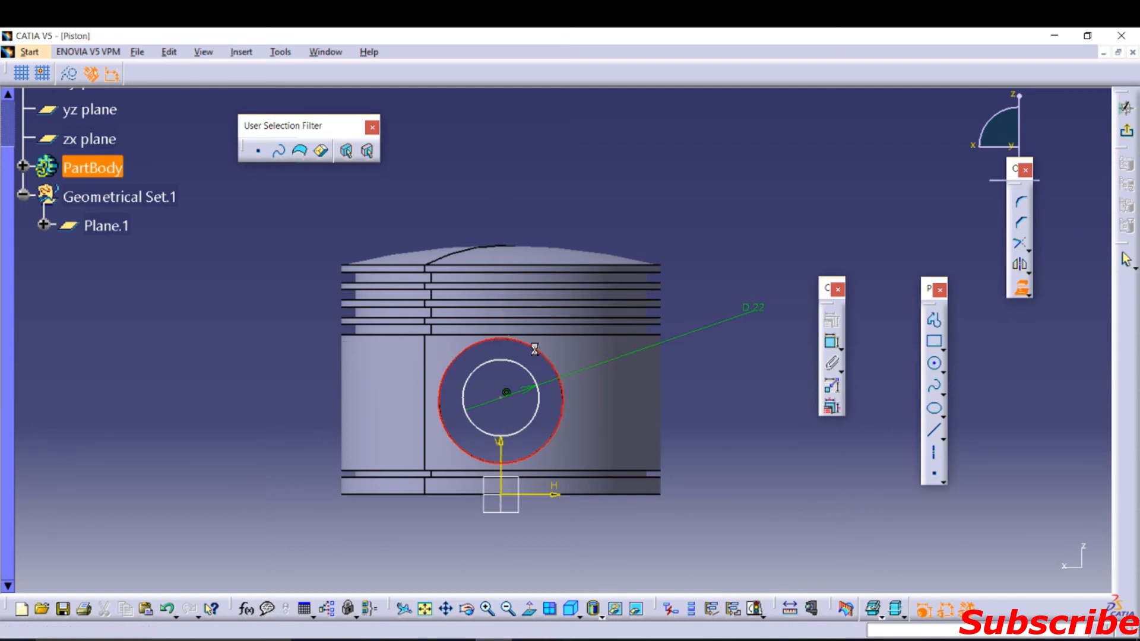
Step: Project the bore edge into the sketch and constrain the two circles concentric
left_click(498, 355)
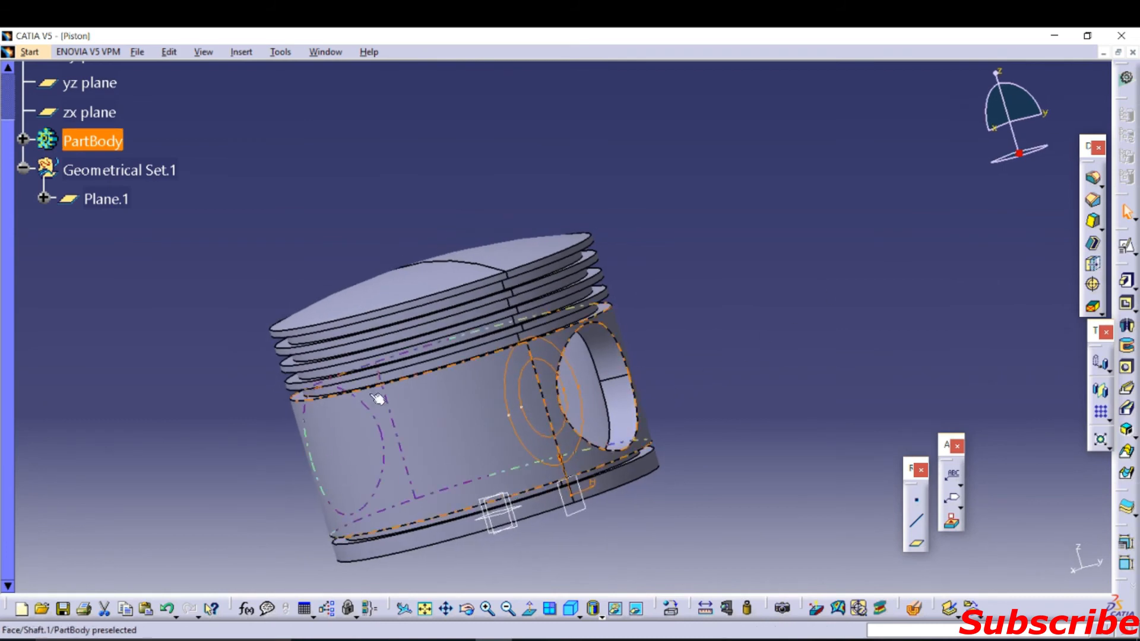
left_click(24, 140)
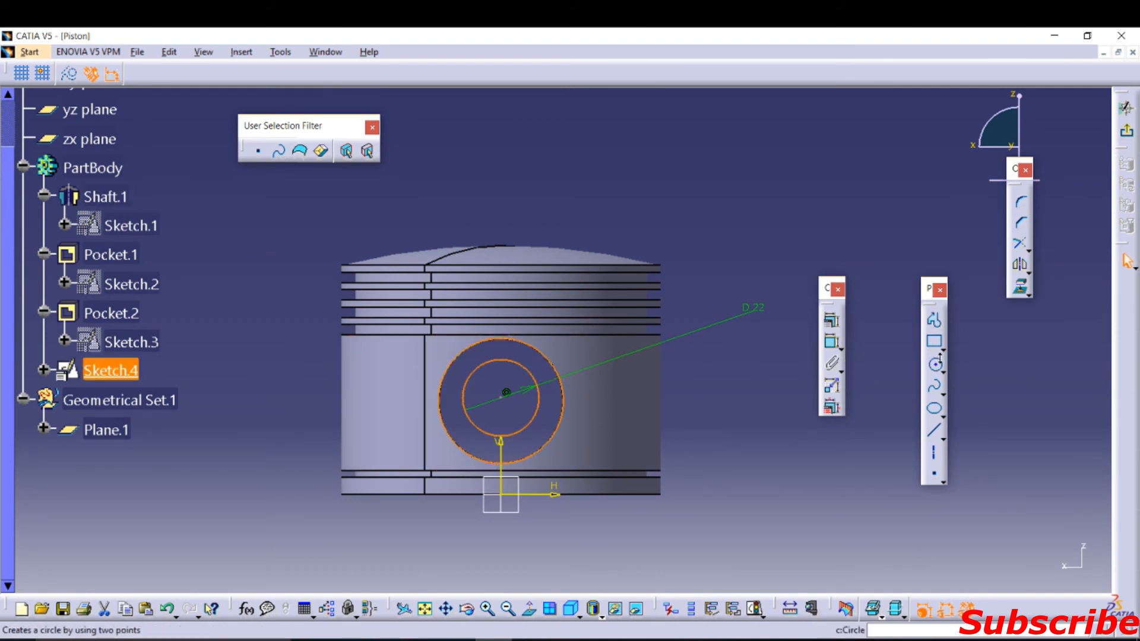
left_click(933, 362)
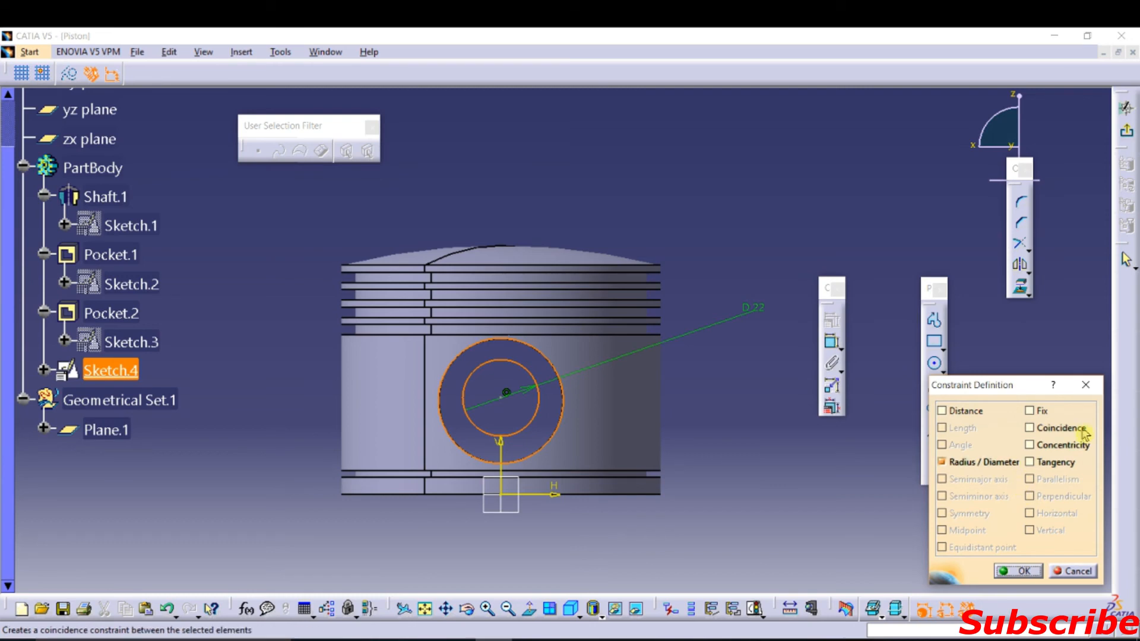
left_click(1017, 571)
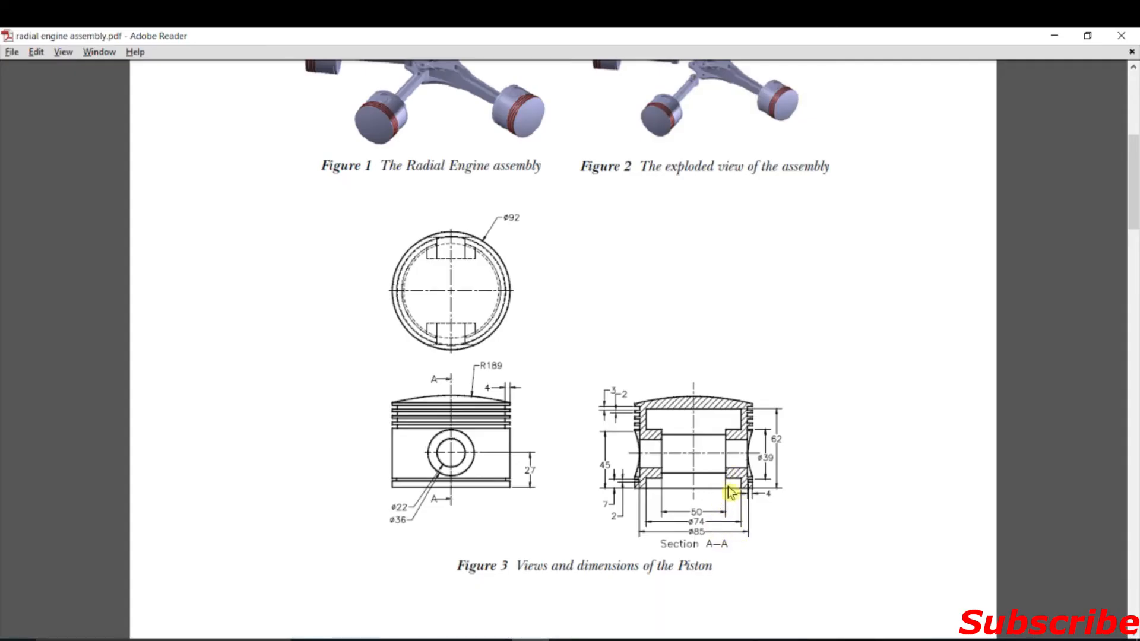
mouse_move(740, 518)
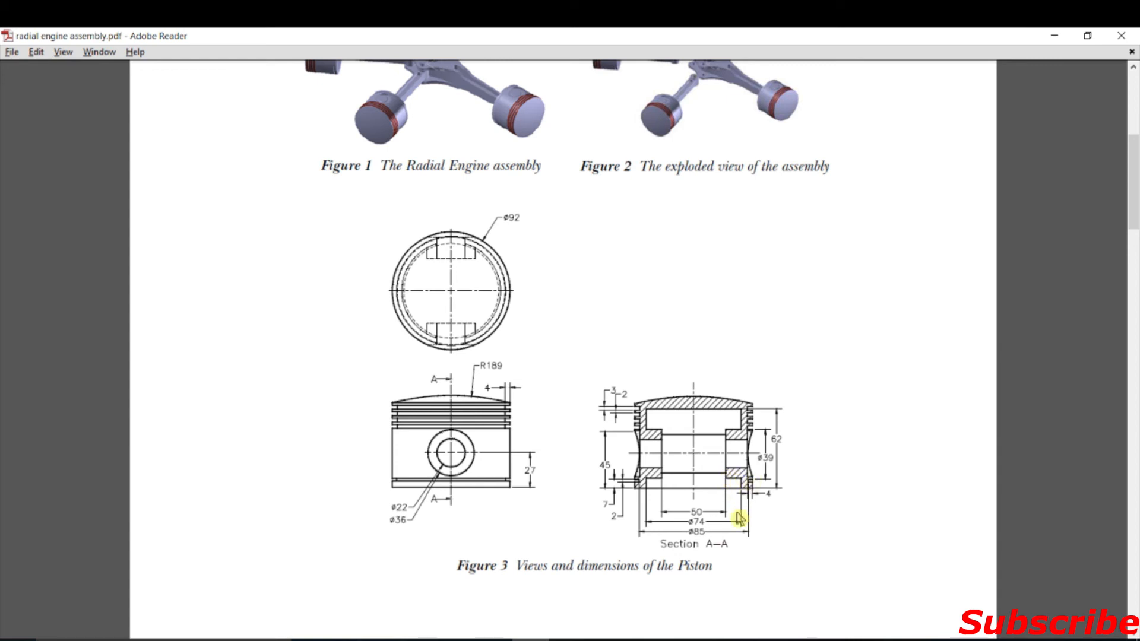
mouse_move(740, 513)
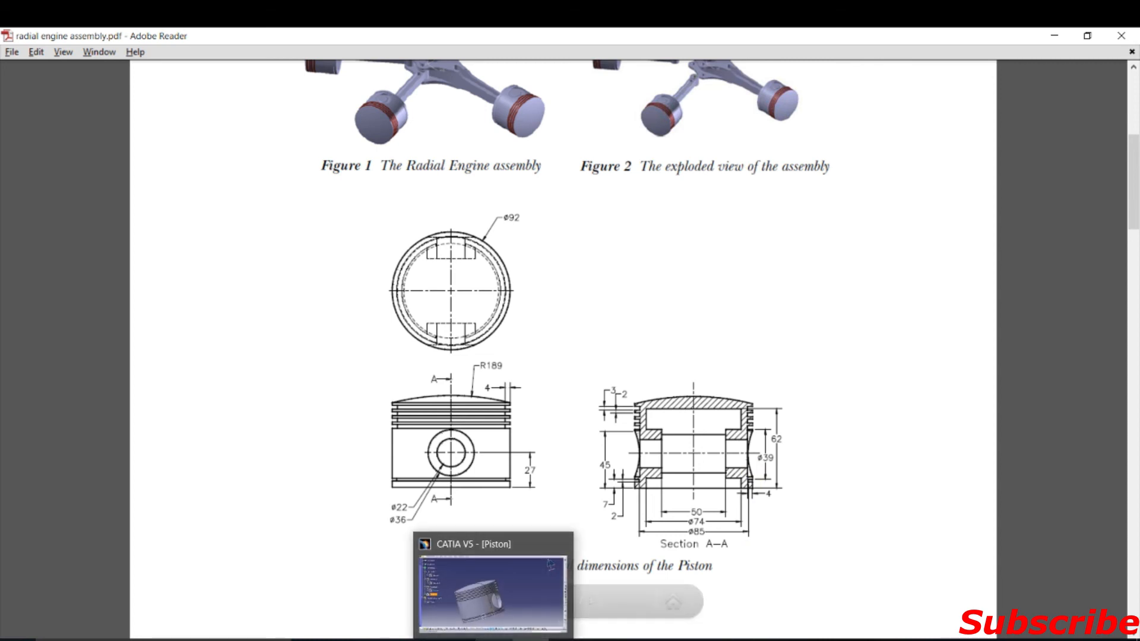
Step: Return from the Adobe Reader drawing to the CATIA piston model
left_click(491, 589)
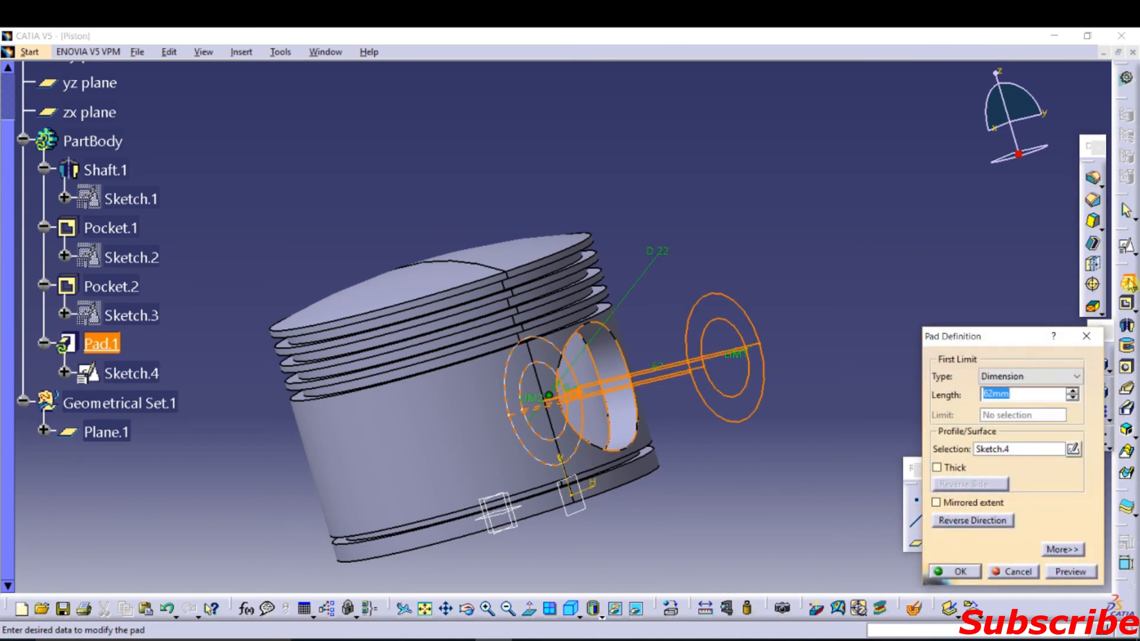
Step: Pad Sketch.4 by 17 mm to form the pin boss
type("17.")
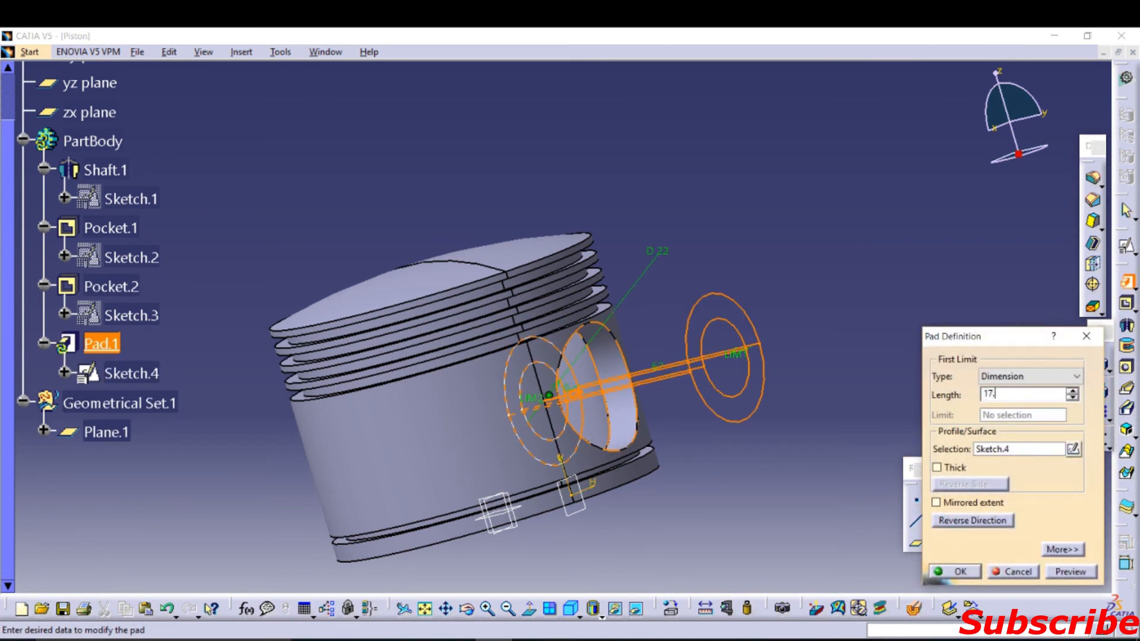
left_click(954, 571)
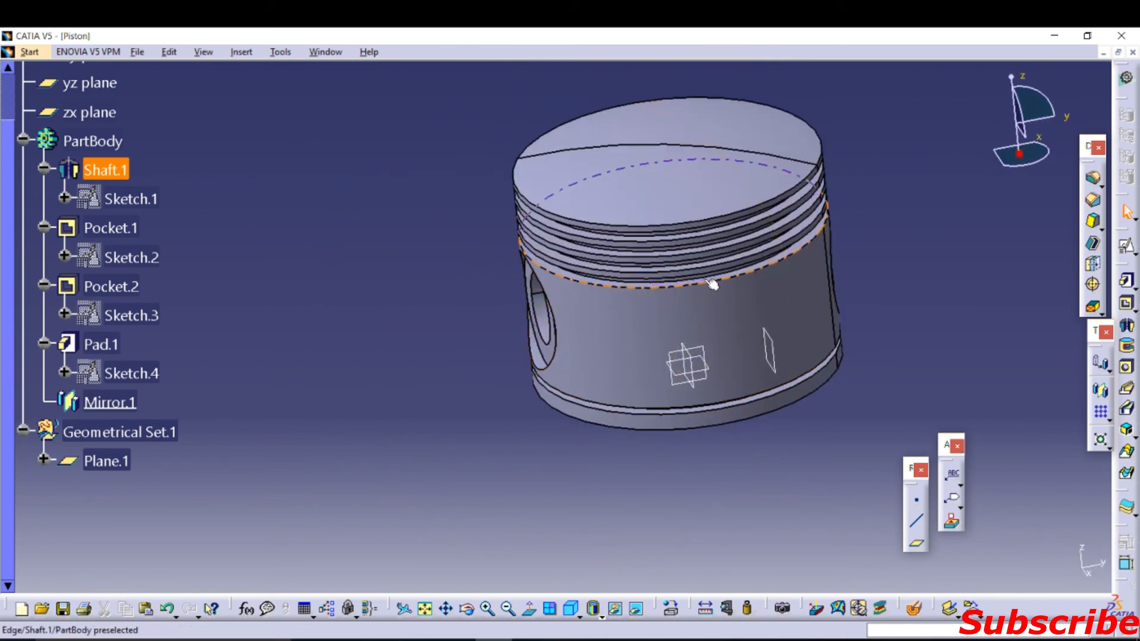
left_click_drag(713, 284, 588, 353)
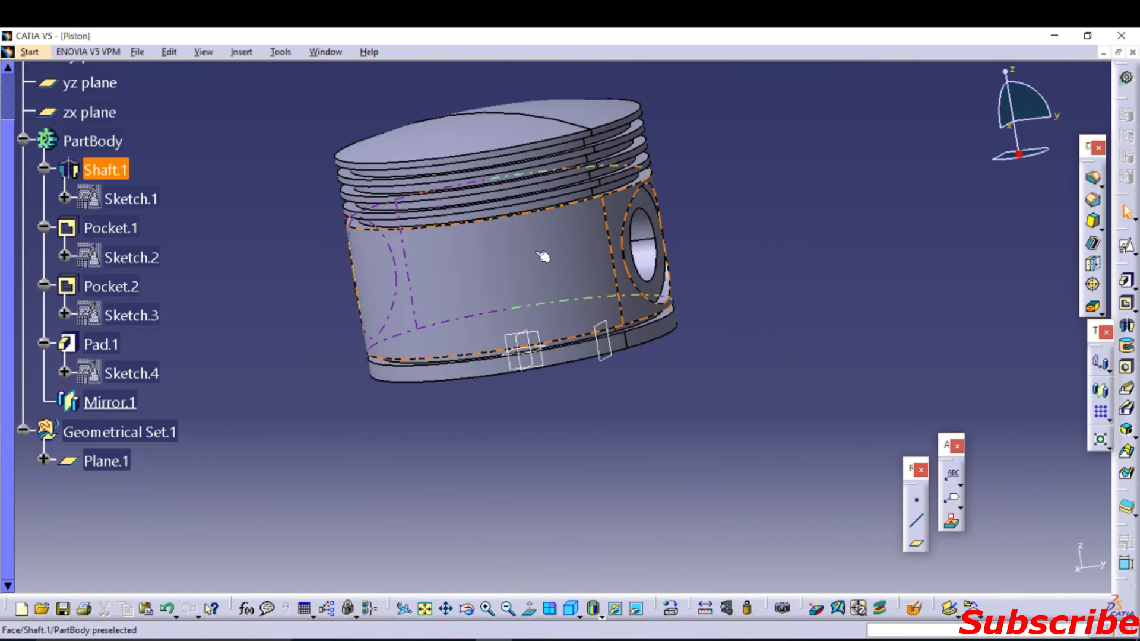
left_click_drag(541, 257, 727, 228)
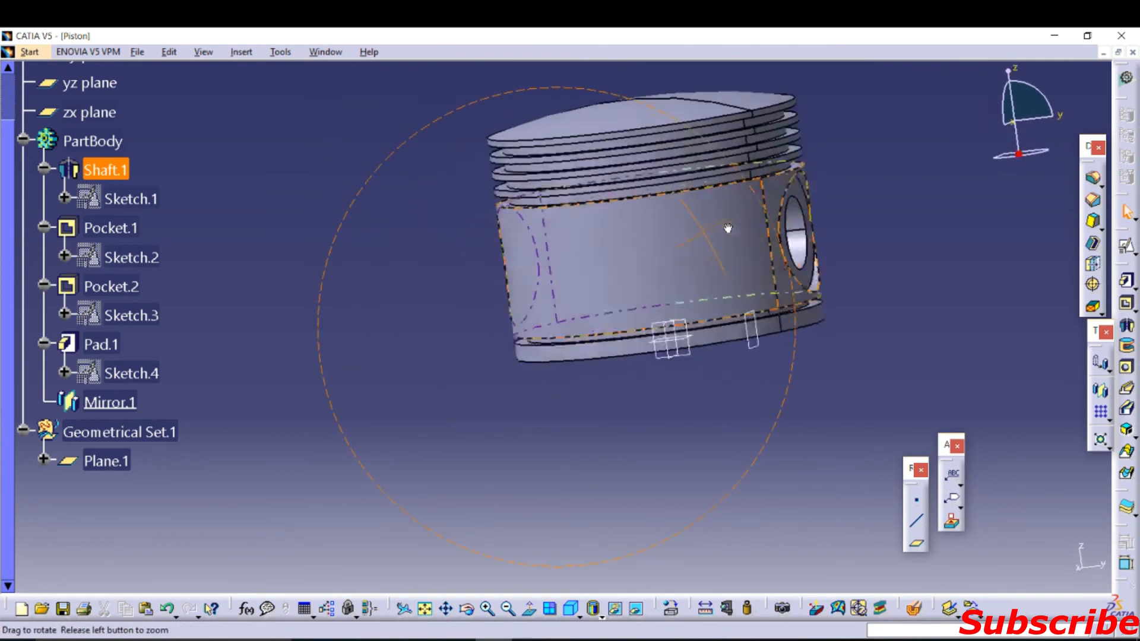
left_click_drag(726, 228, 679, 250)
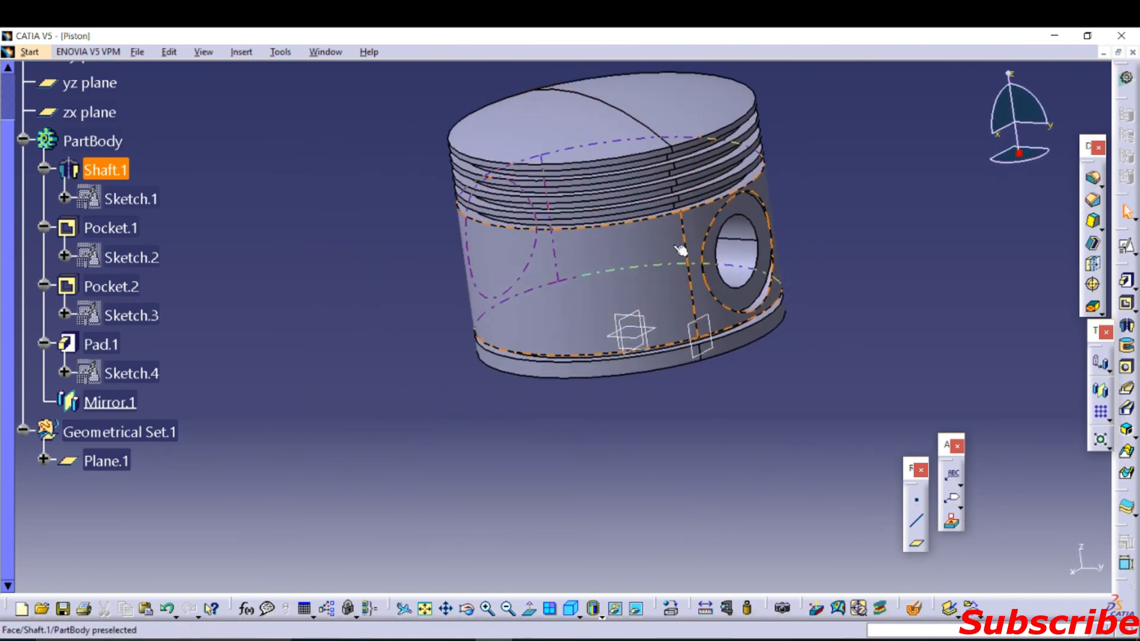
left_click_drag(676, 251, 619, 352)
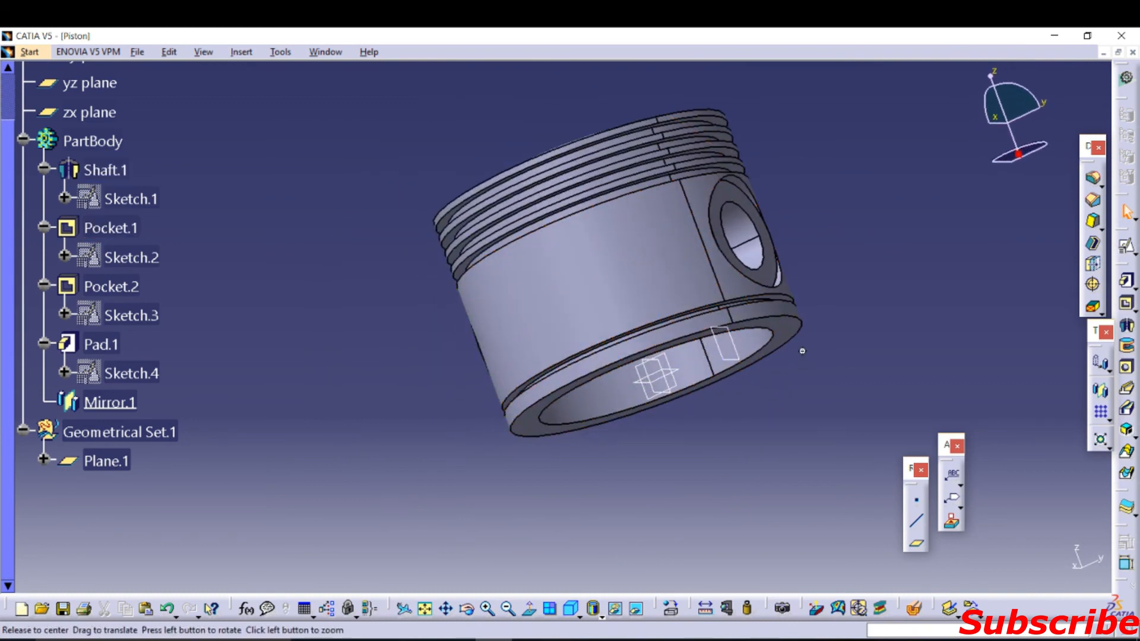
left_click(110, 228)
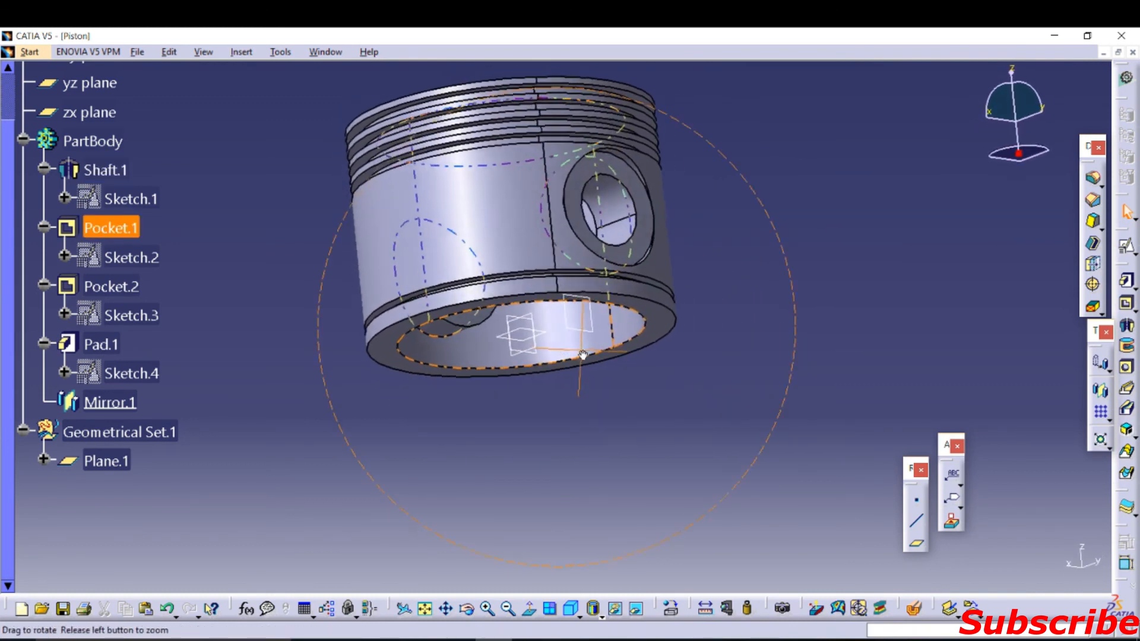